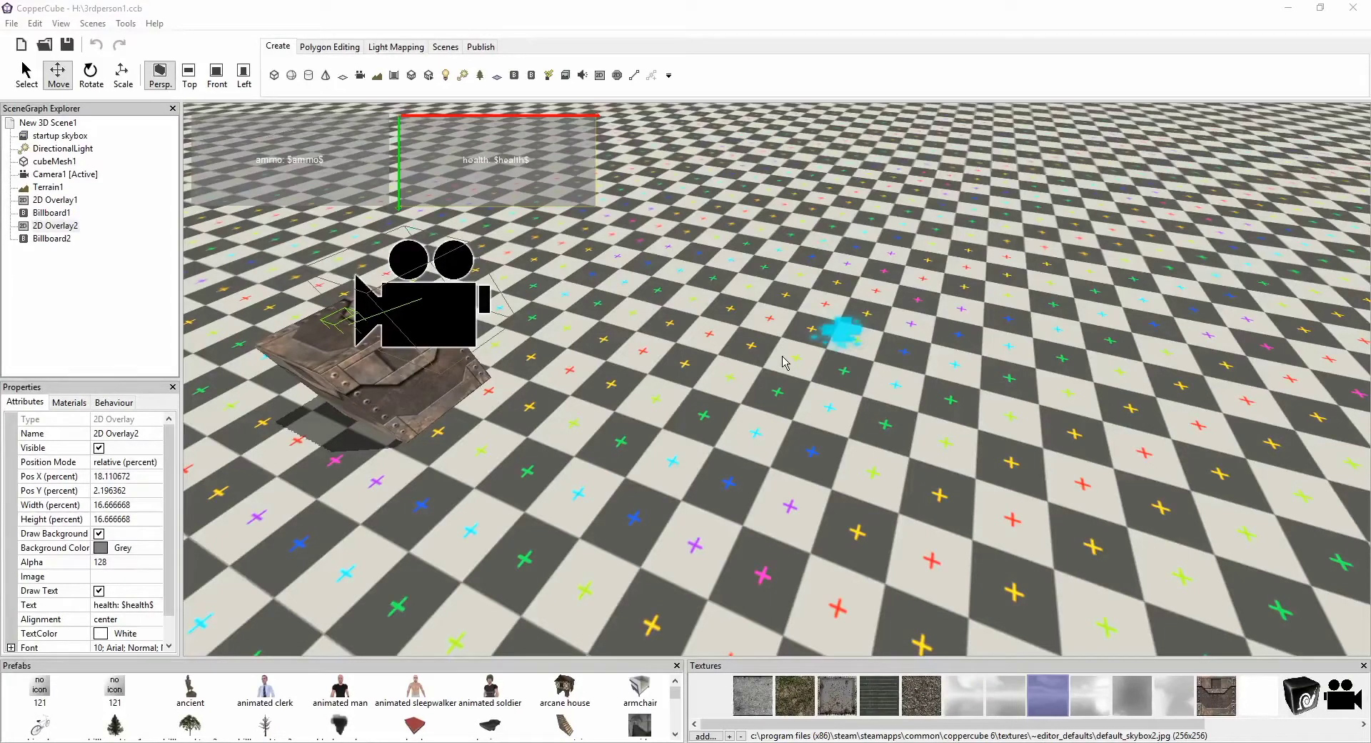
pyautogui.moveTo(819, 125)
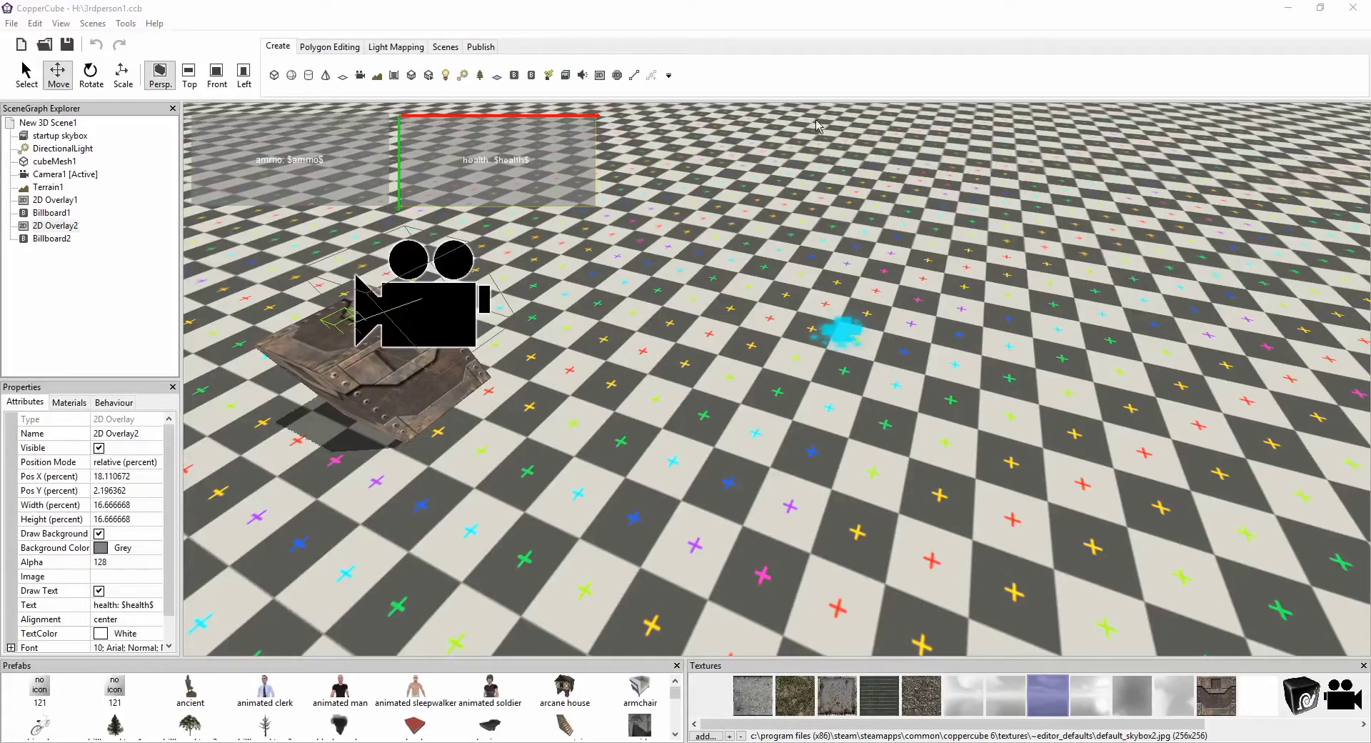
# Publish and test-run the scene as a Windows .exe, watching ammo and health rise to 110.
pyautogui.click(480, 46)
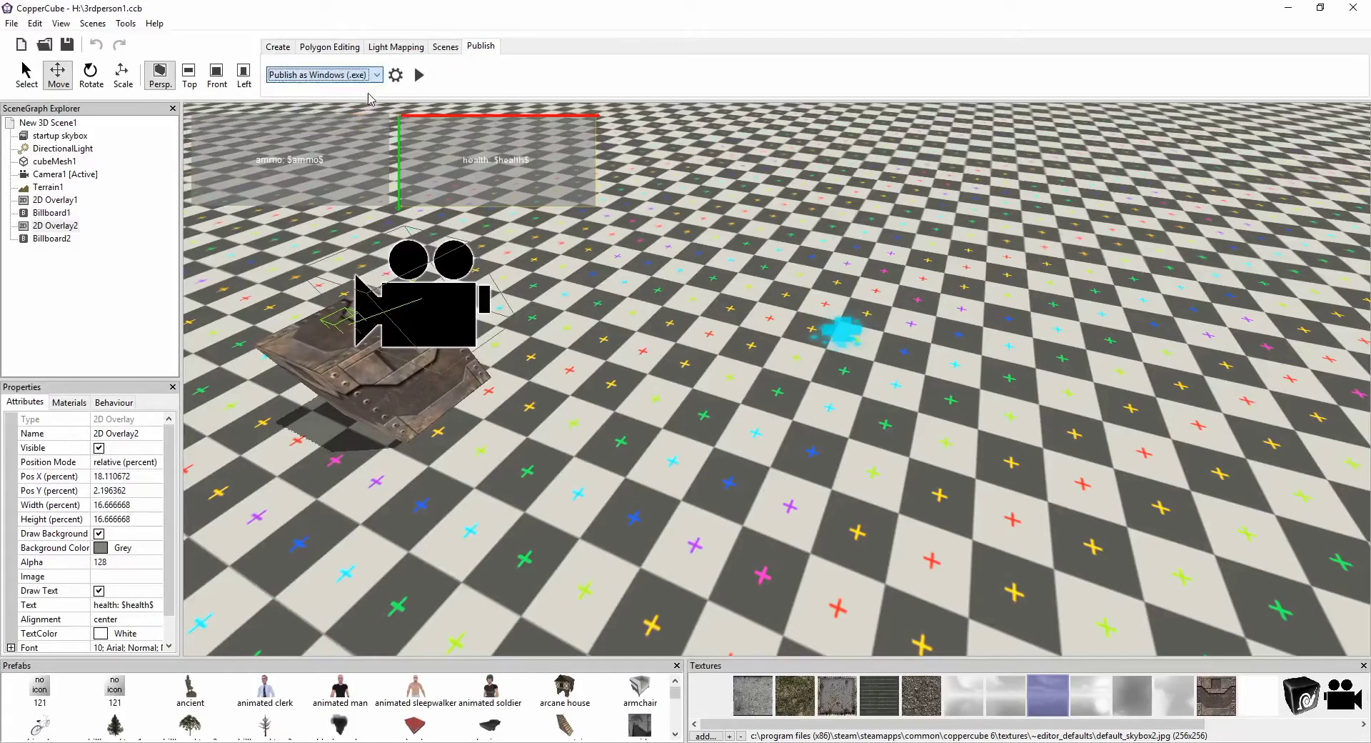
pyautogui.click(420, 75)
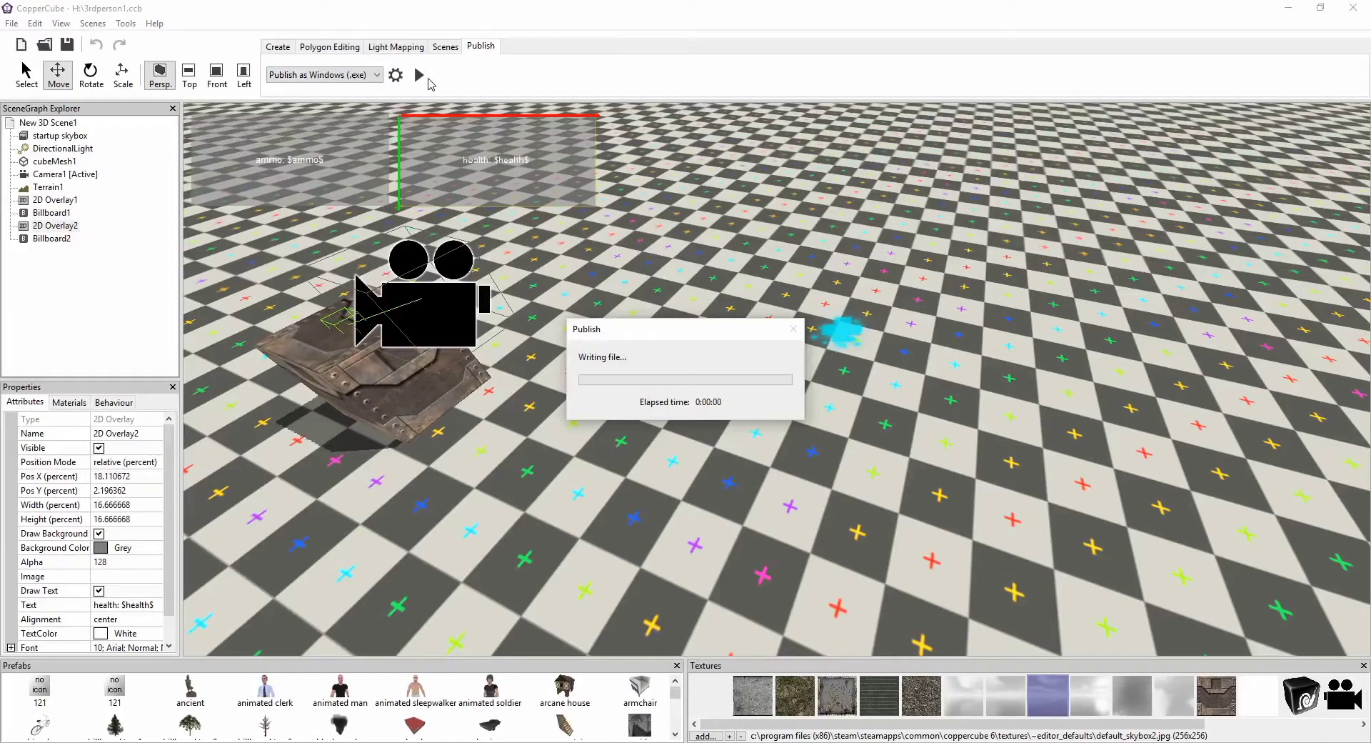
pyautogui.click(418, 74)
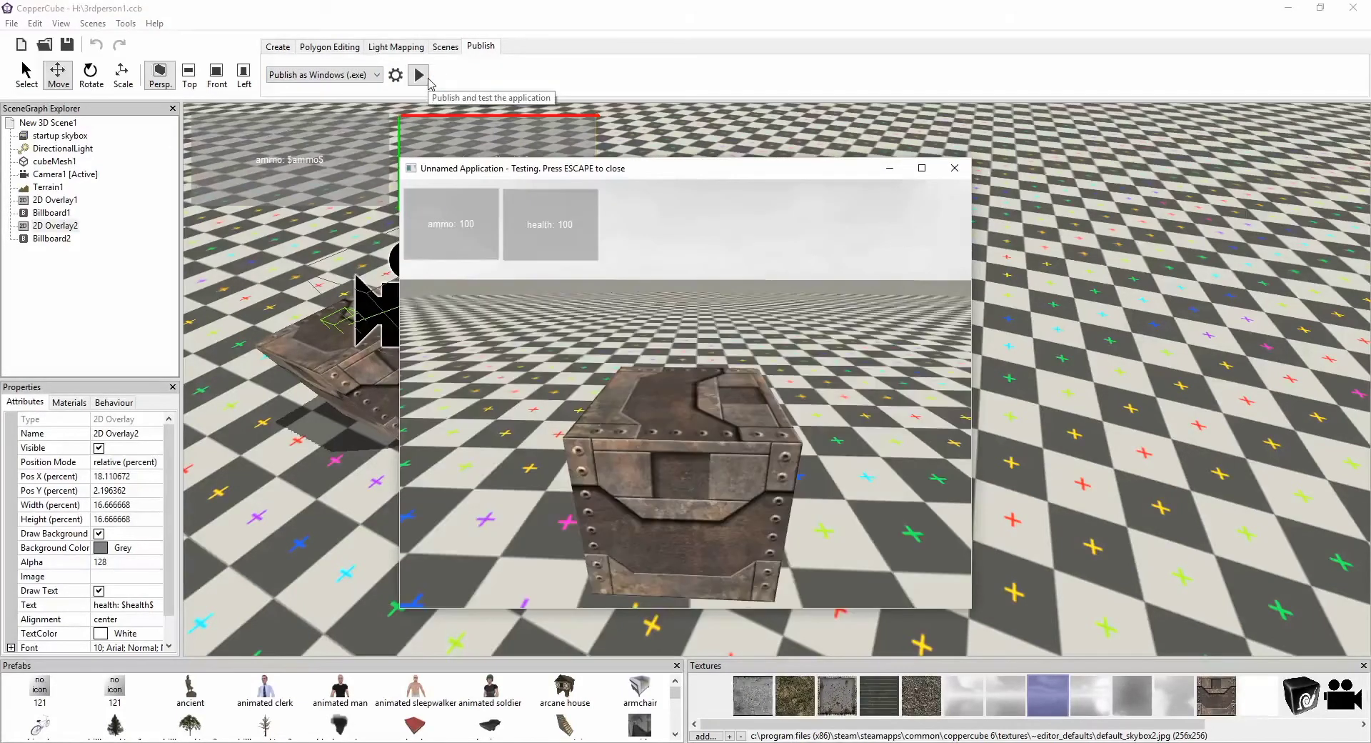
pyautogui.moveTo(779, 409)
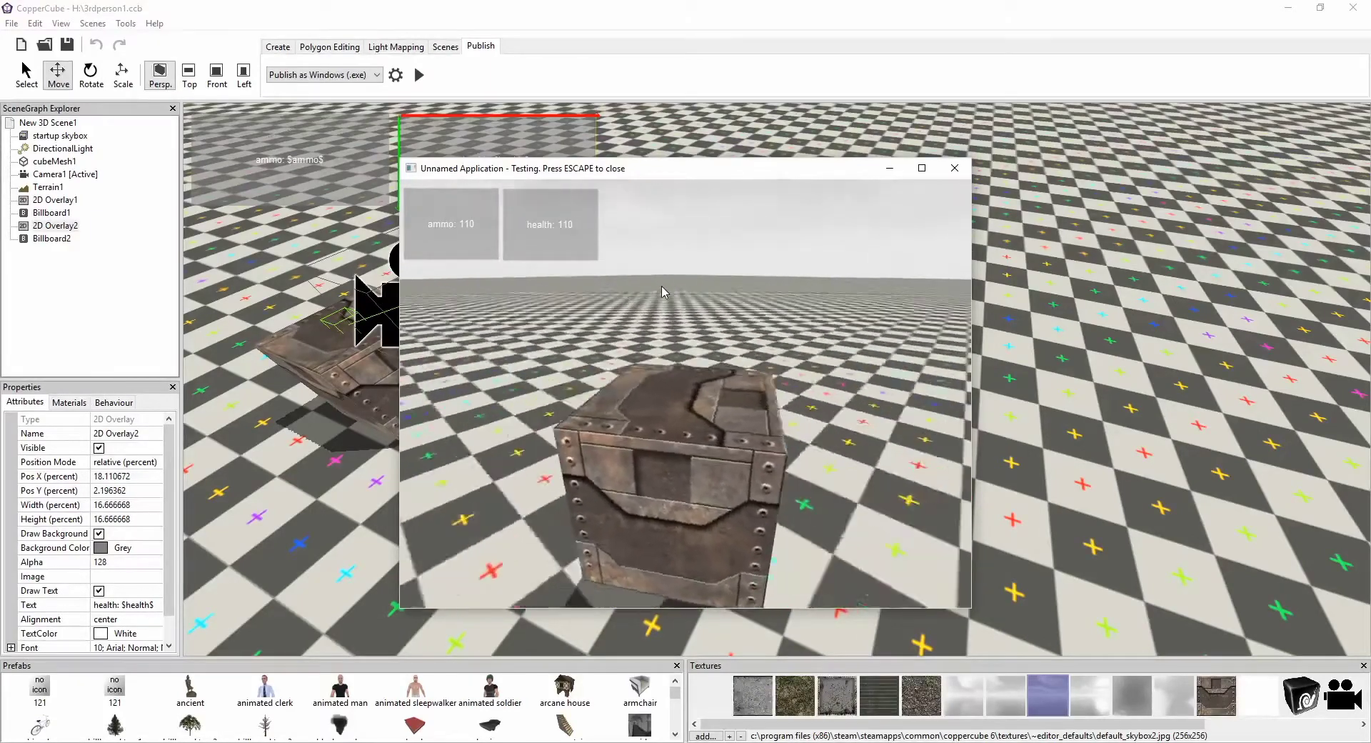
pyautogui.click(954, 167)
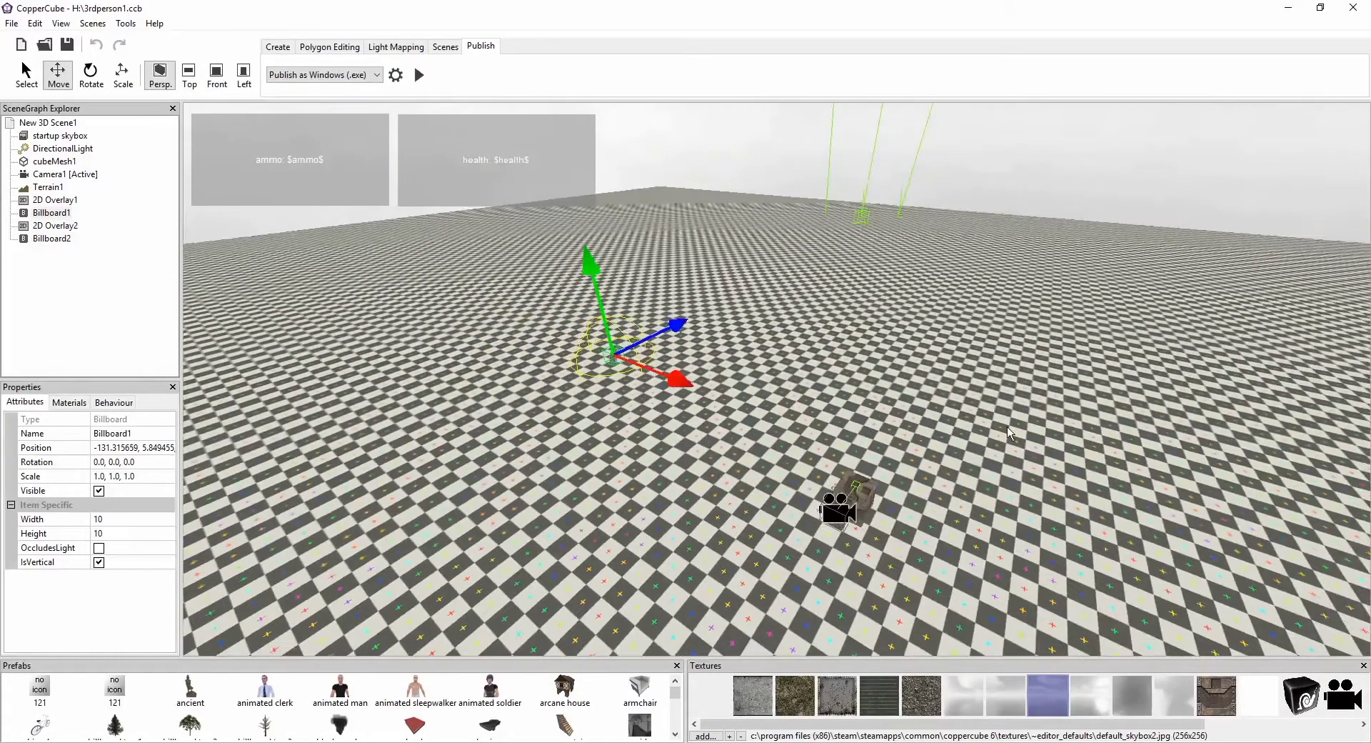
# Review cubeMesh1's behaviours, then show 2D Overlay1's 'Every few seconds' behaviour.
pyautogui.click(49, 187)
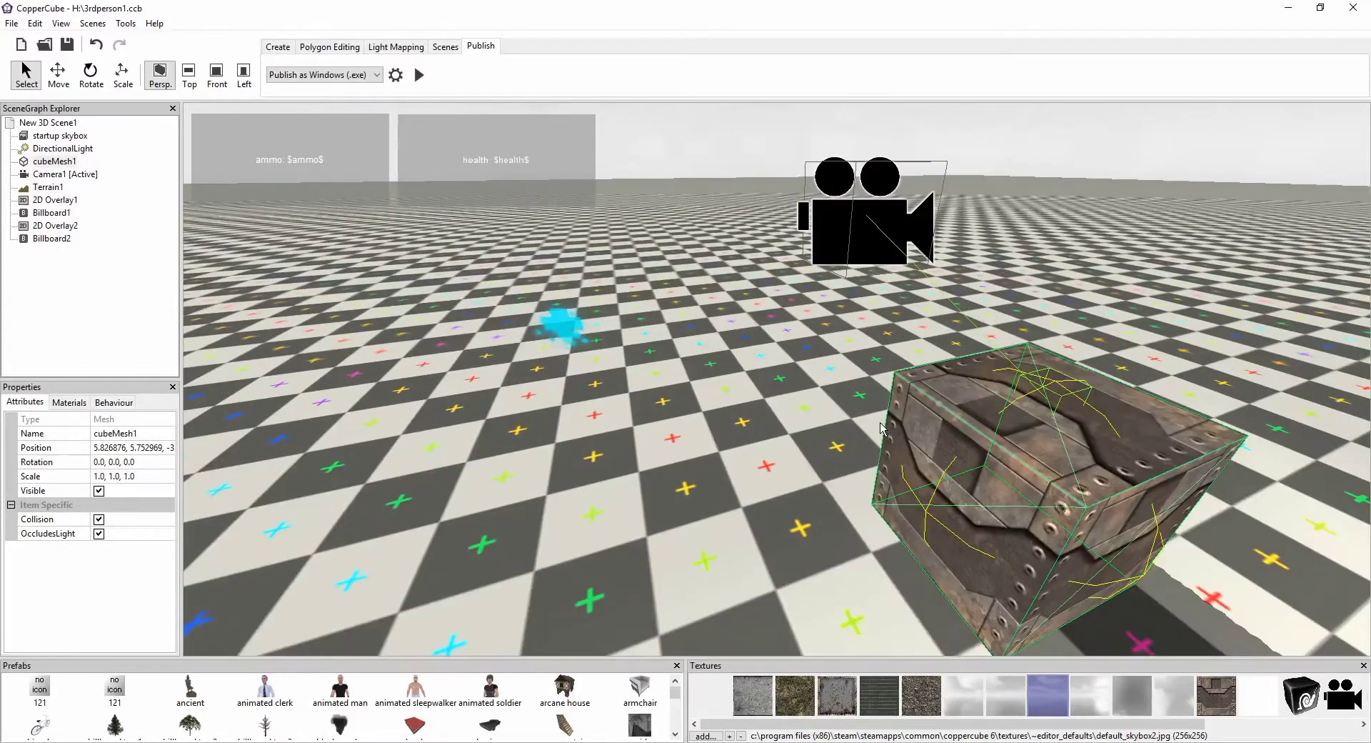
pyautogui.click(113, 402)
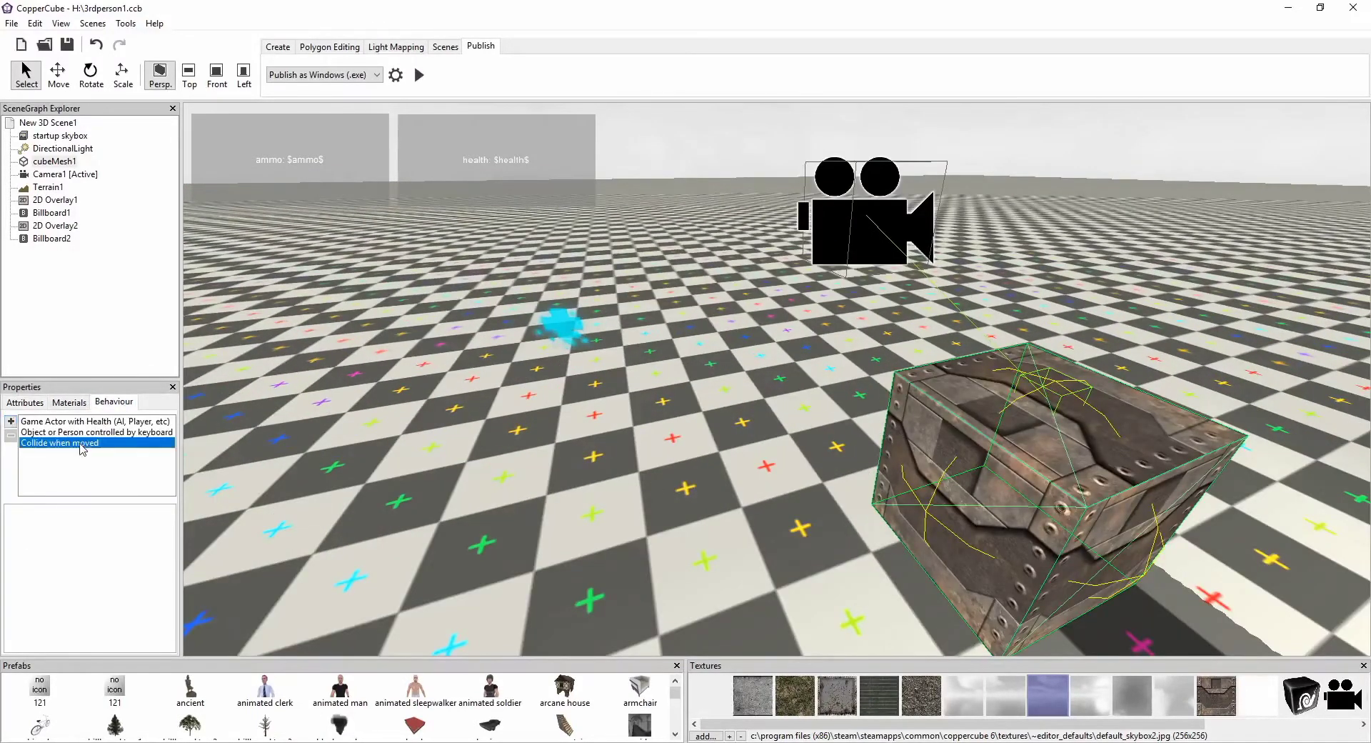
pyautogui.click(95, 431)
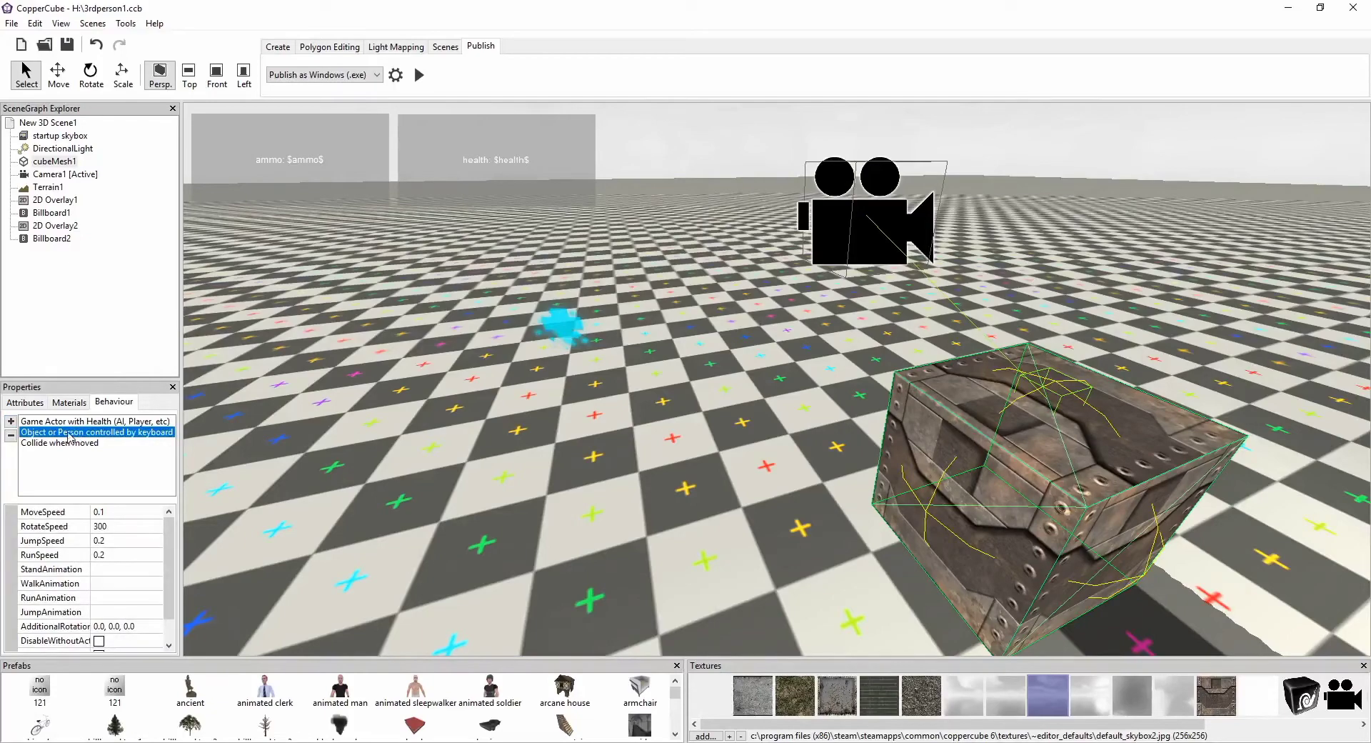
pyautogui.click(94, 421)
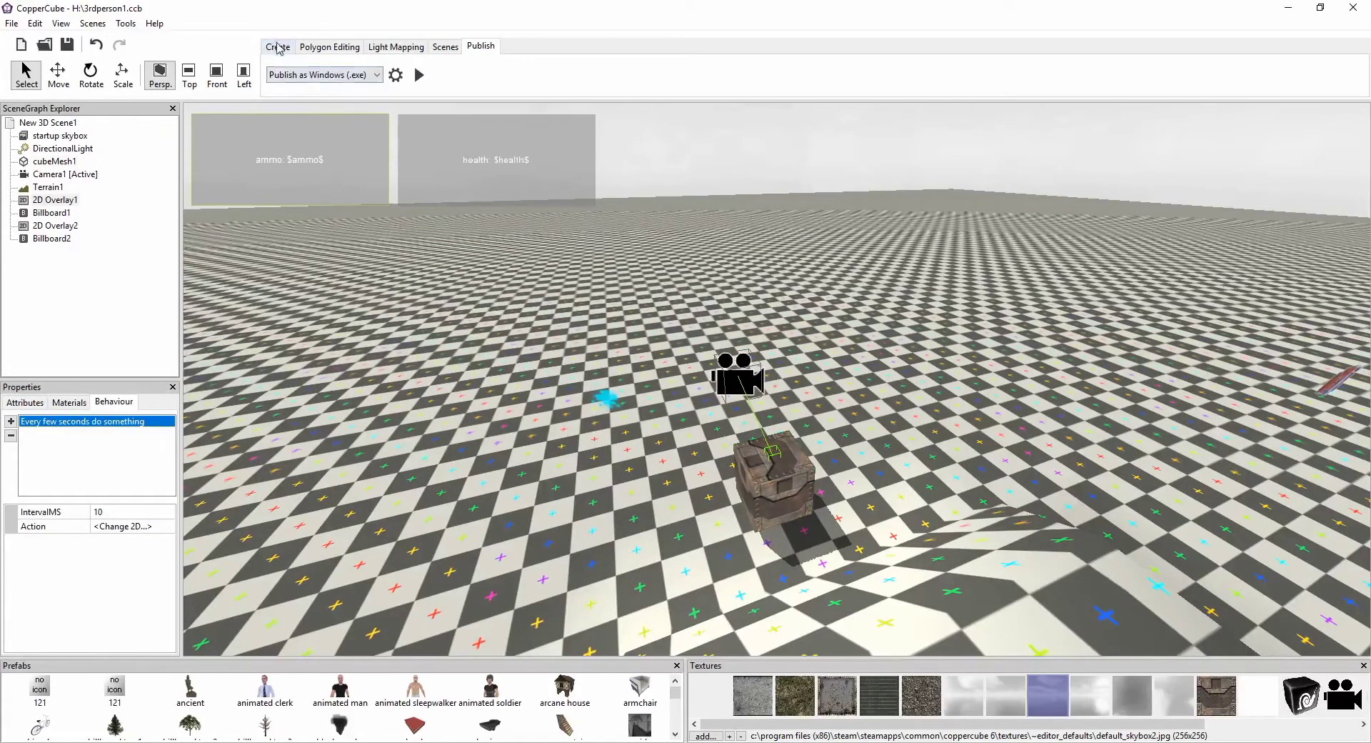
pyautogui.click(277, 46)
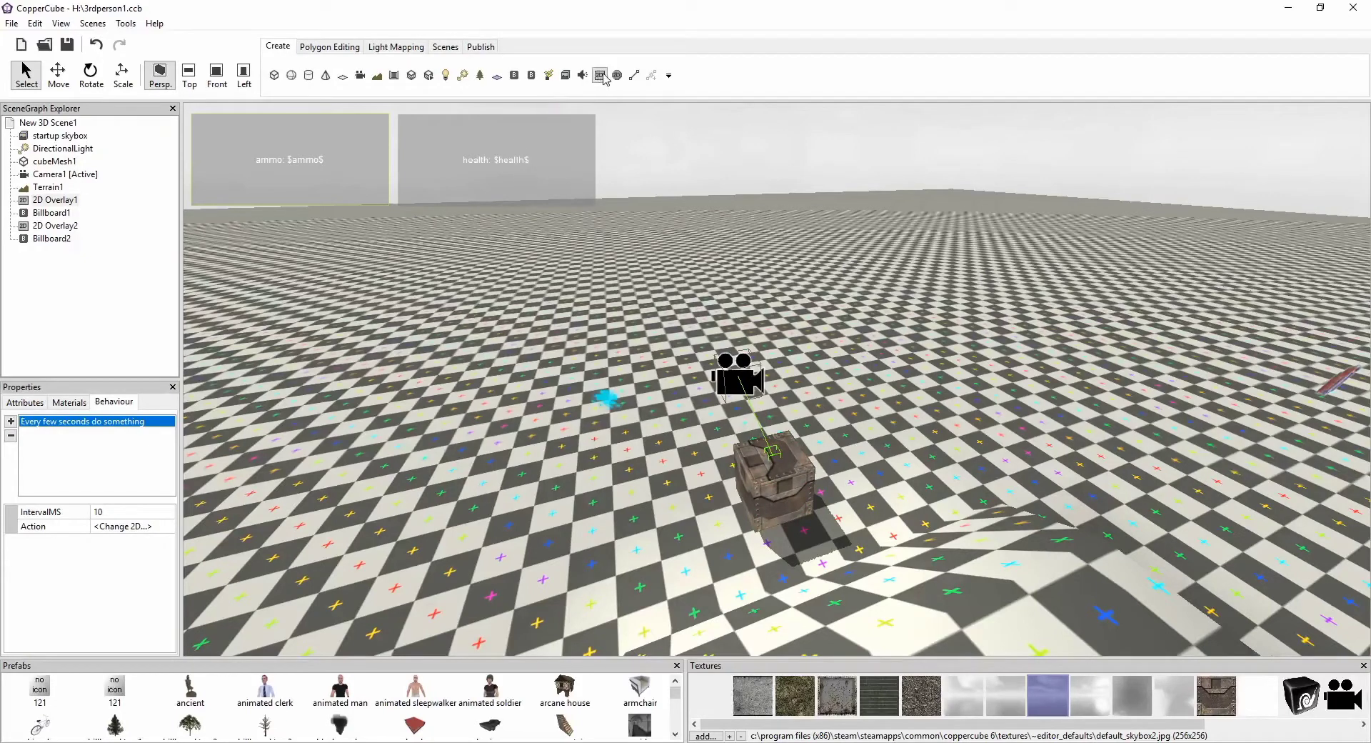
pyautogui.moveTo(600, 75)
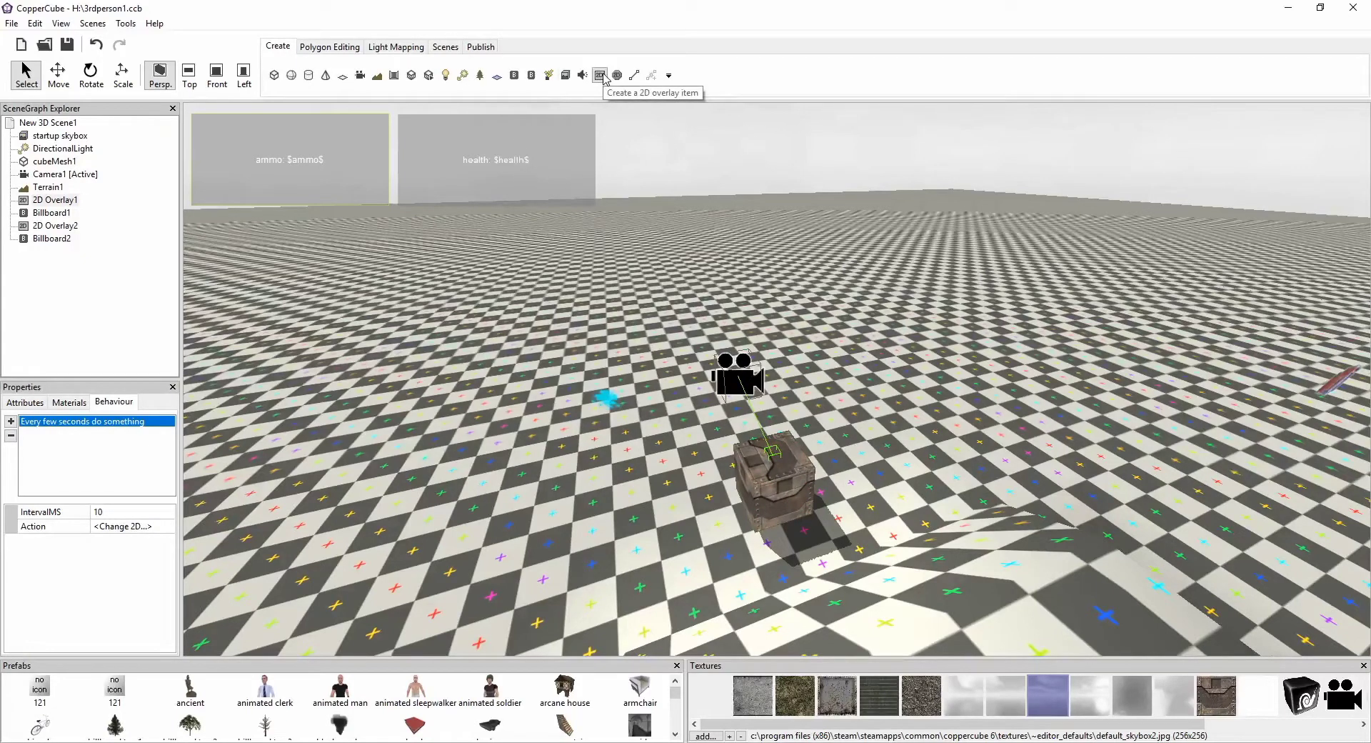
pyautogui.moveTo(105, 413)
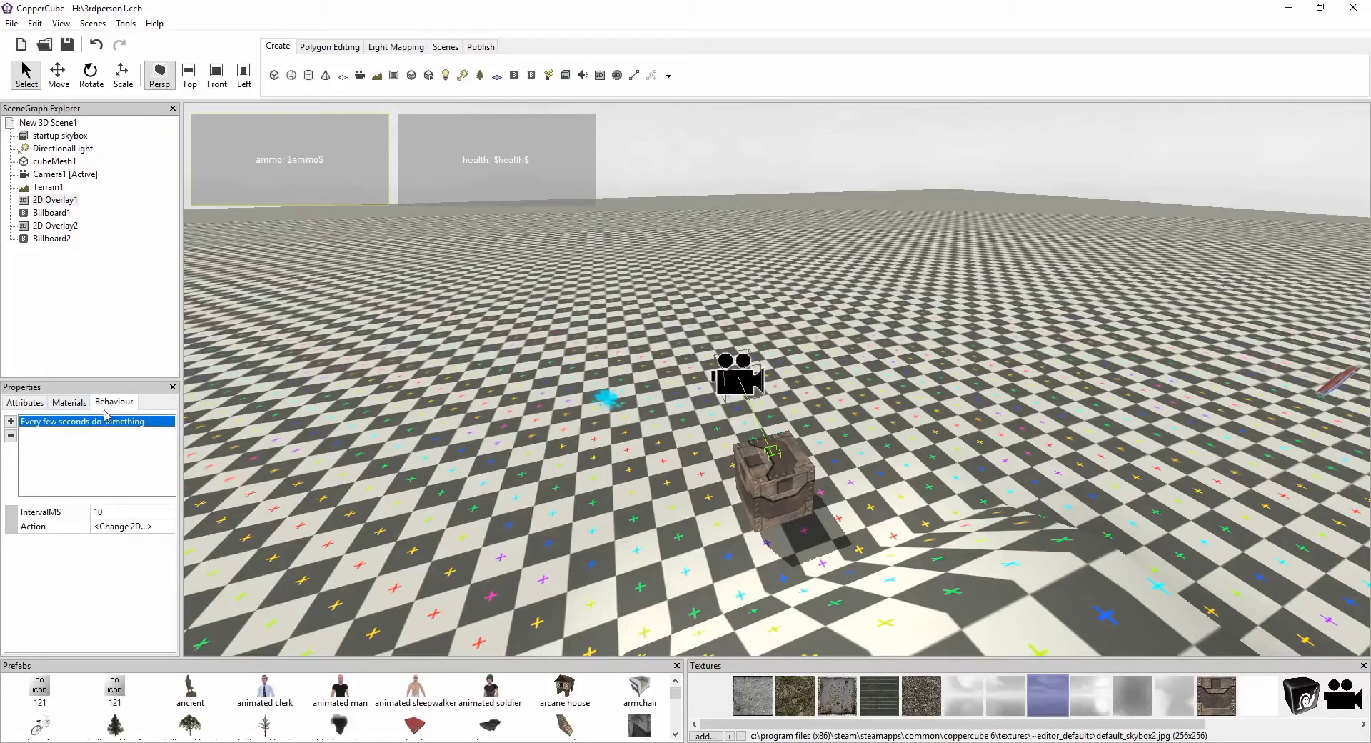
pyautogui.click(25, 402)
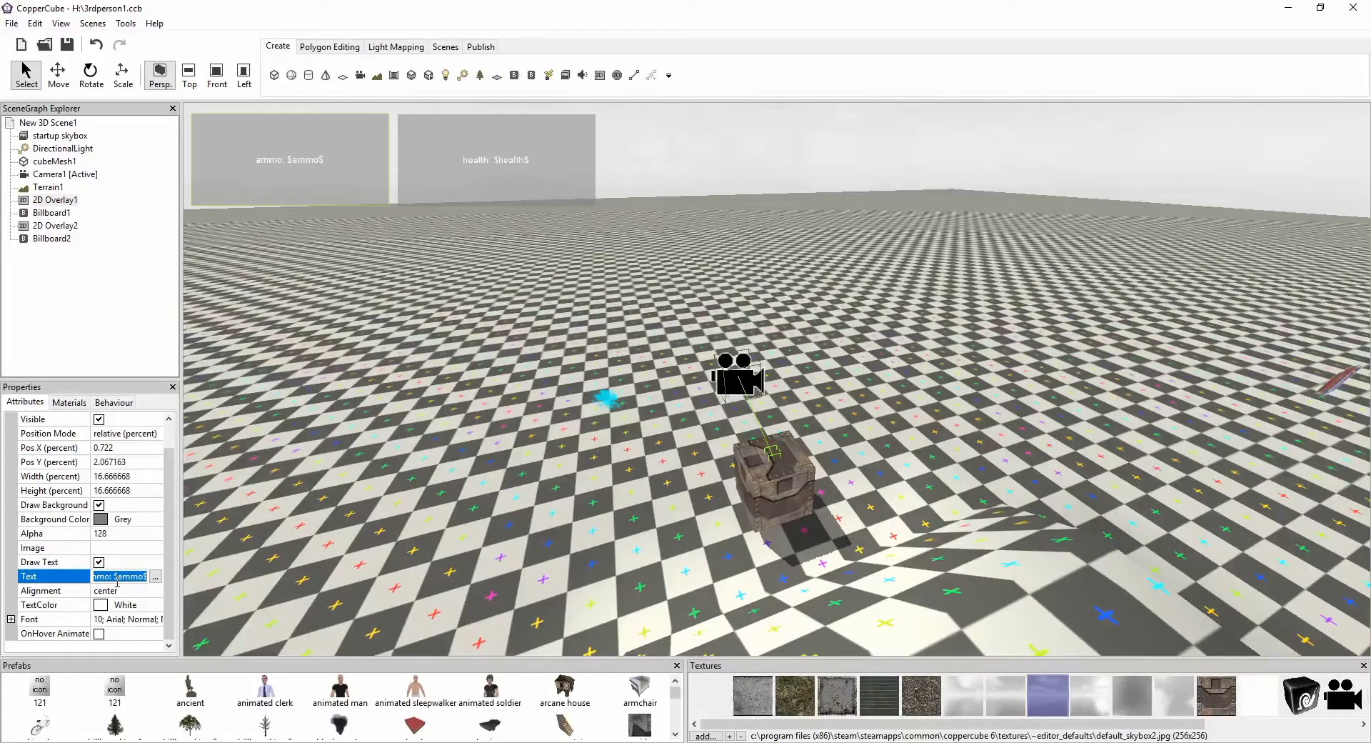
pyautogui.click(496, 159)
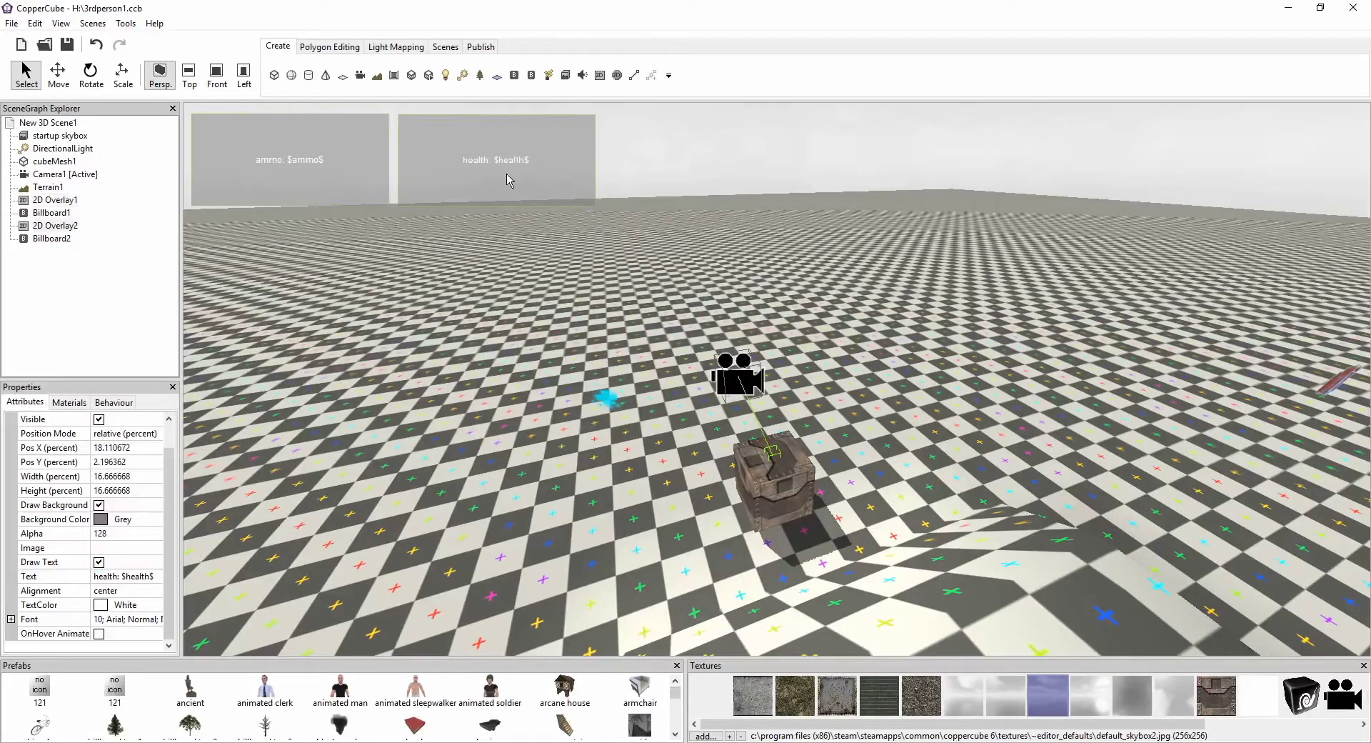
pyautogui.click(288, 159)
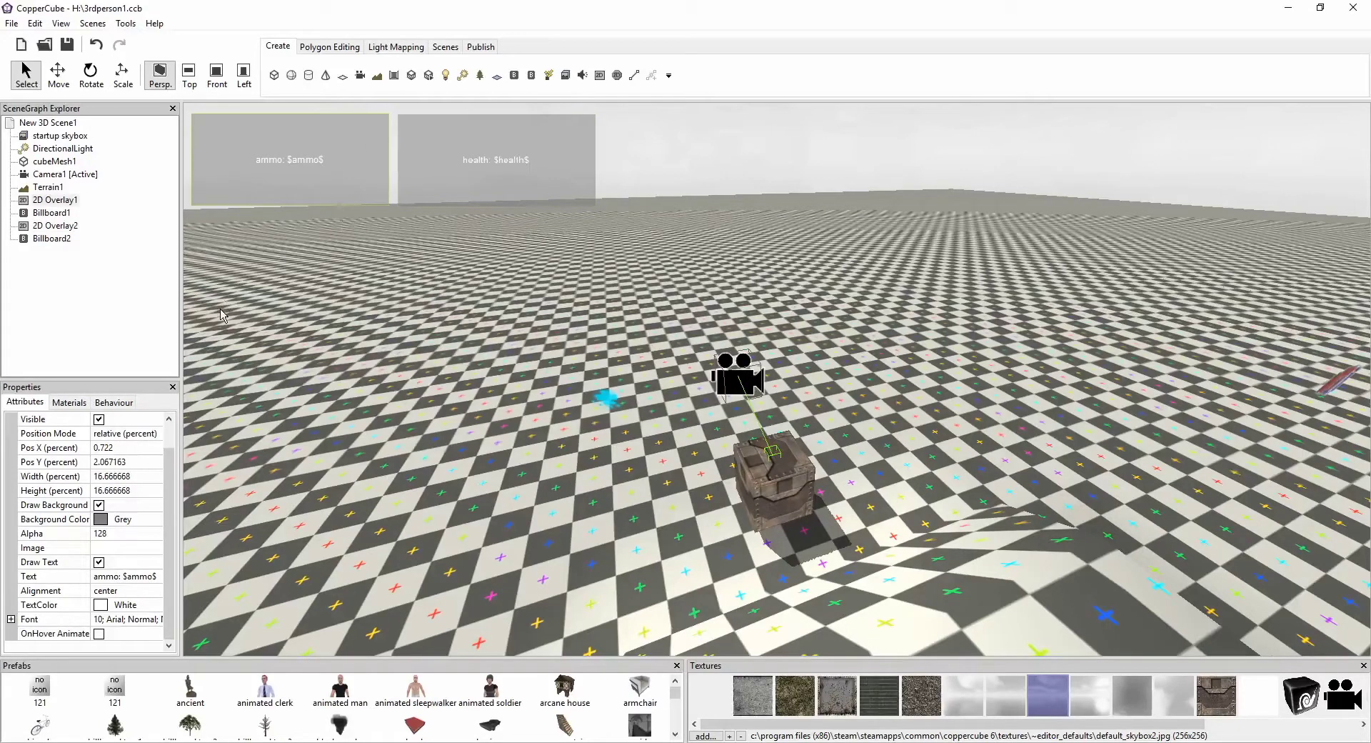
pyautogui.moveTo(128, 411)
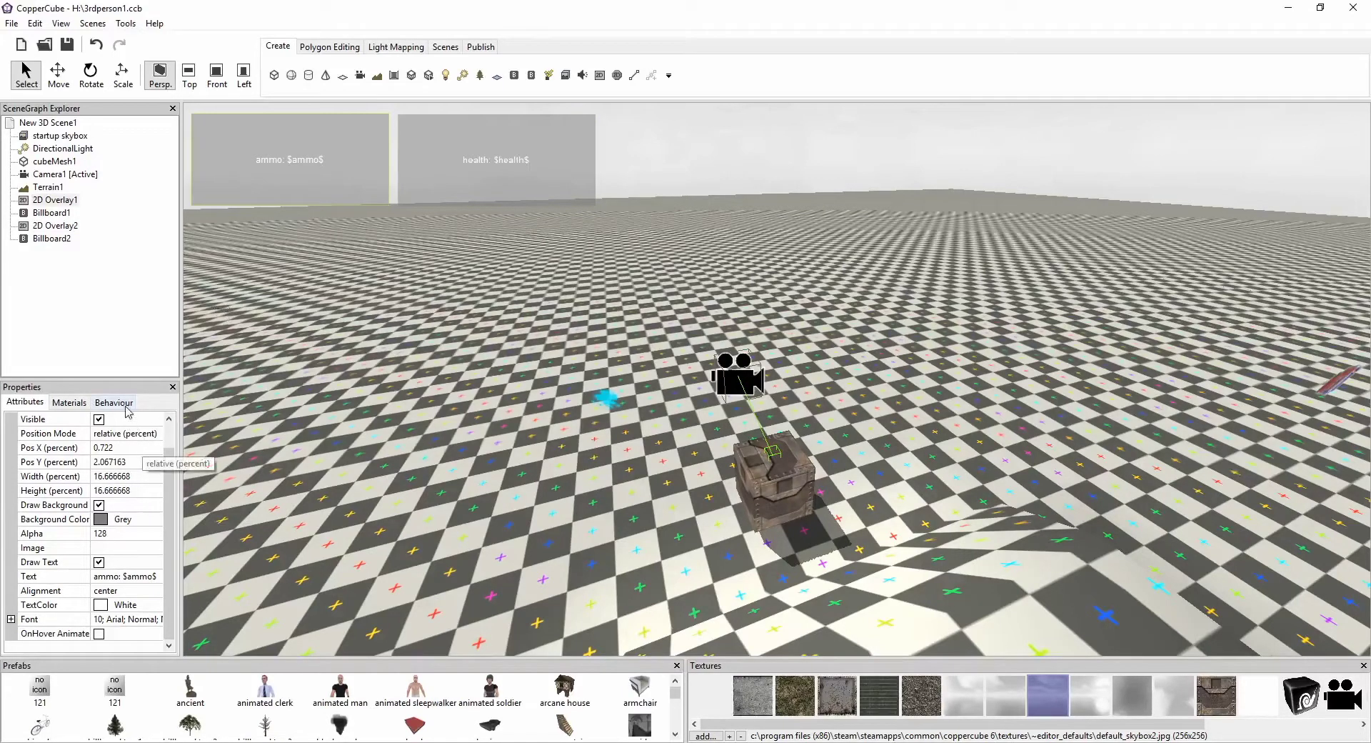
pyautogui.click(113, 402)
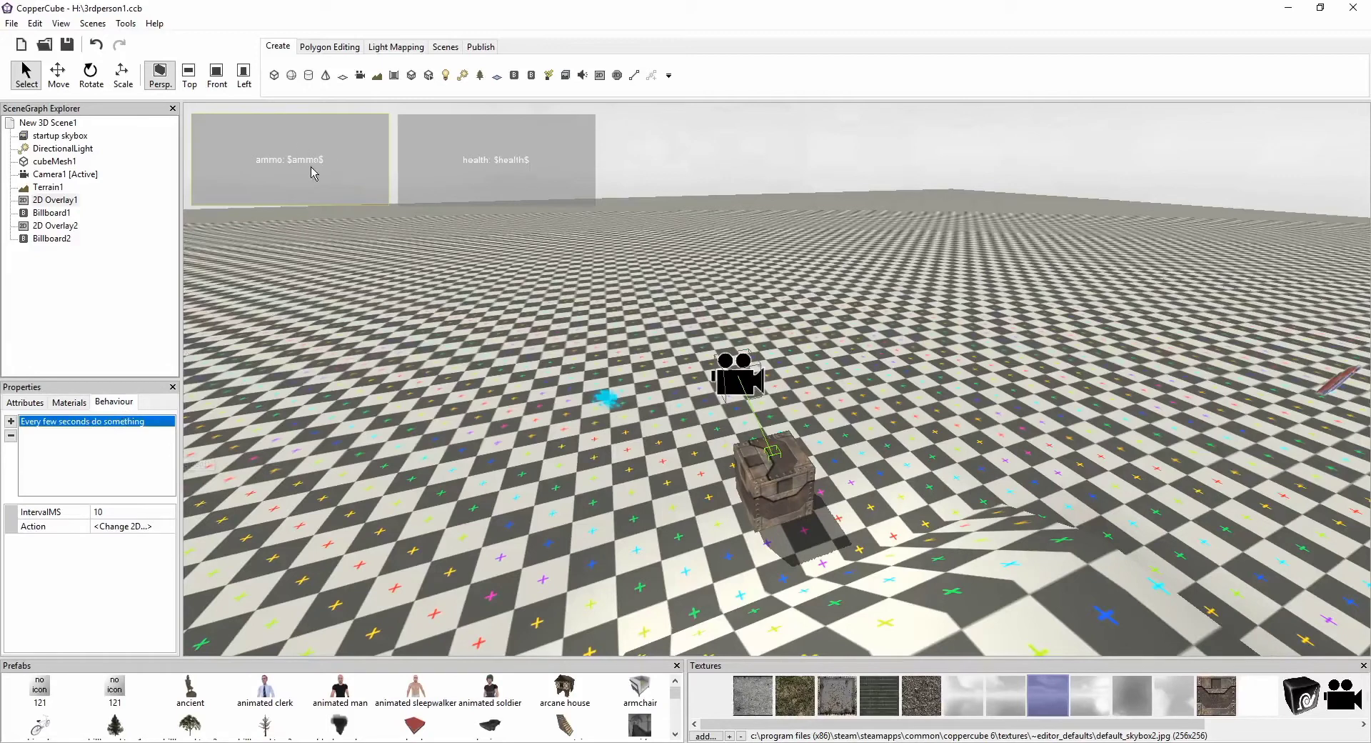
pyautogui.moveTo(168, 504)
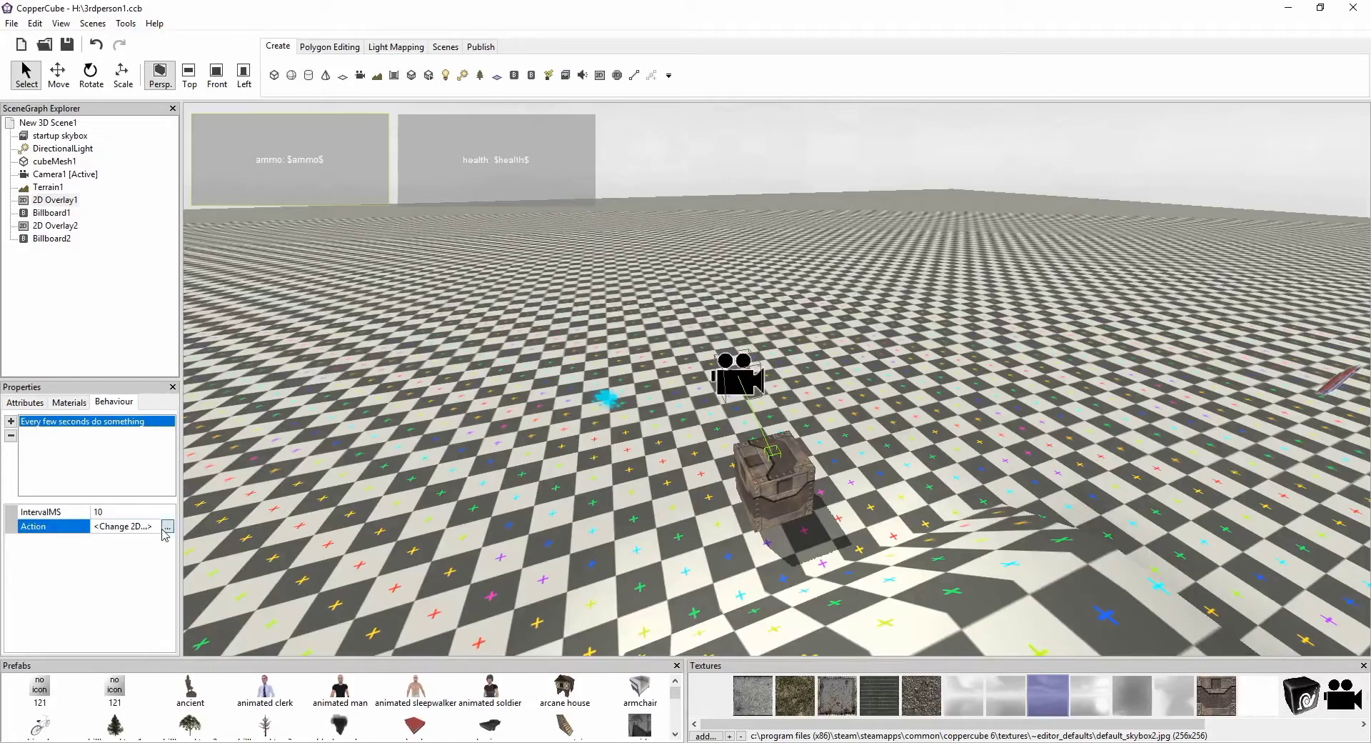
# Check both overlays' 10 ms actions setting text to ammo: $ammo$ and health: $health$.
pyautogui.click(166, 525)
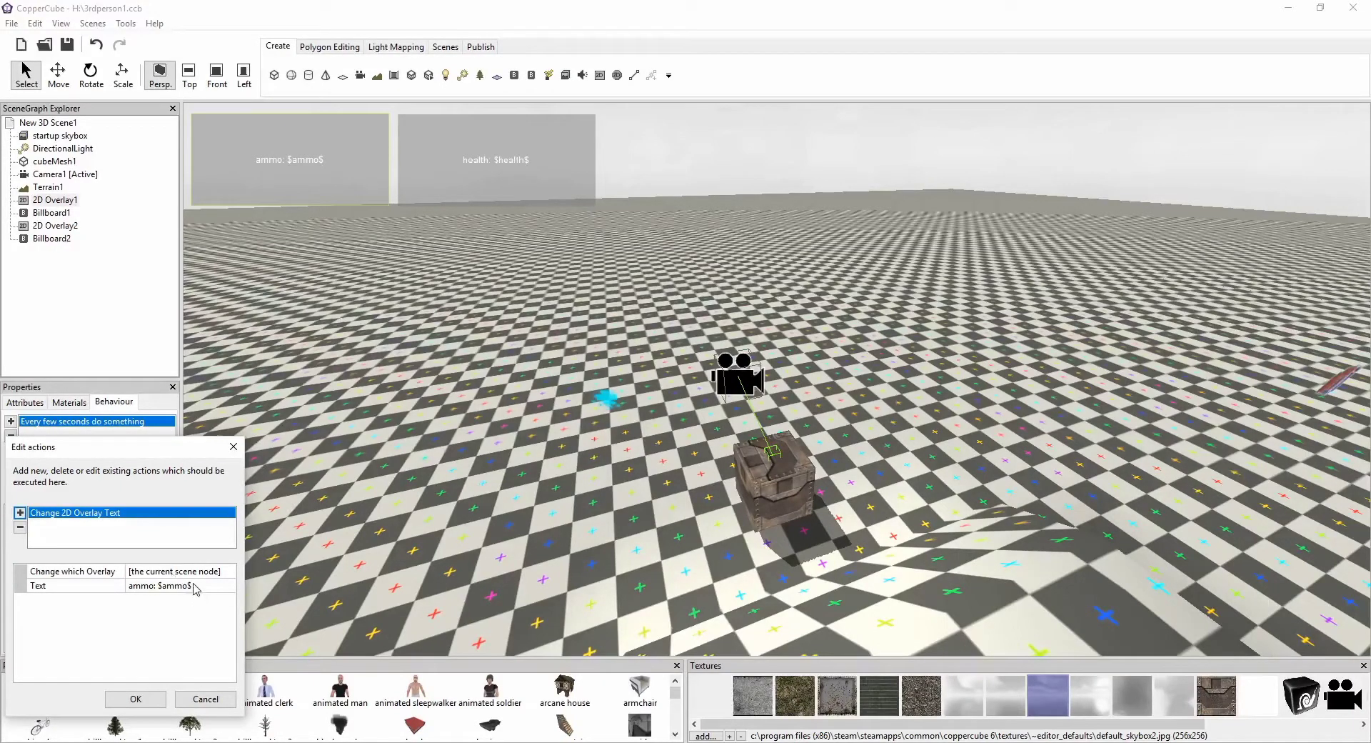
pyautogui.moveTo(105, 537)
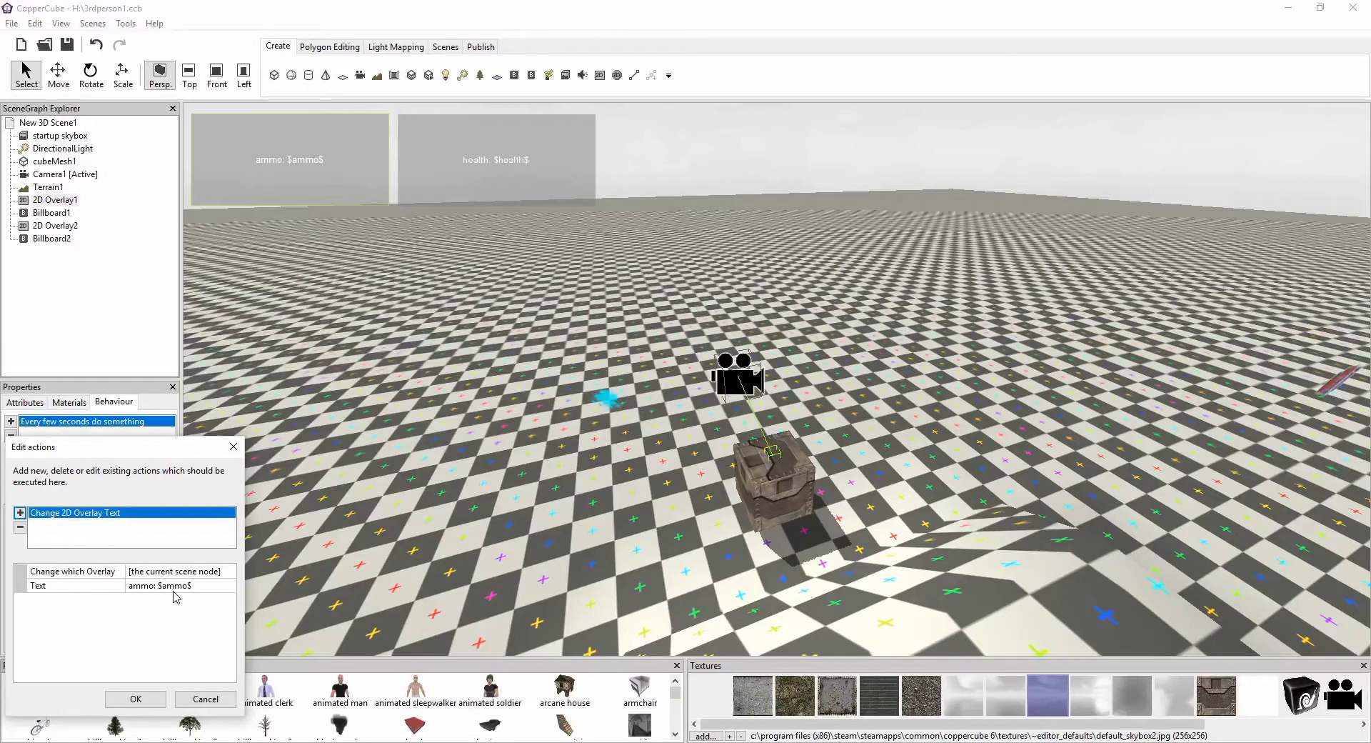
pyautogui.moveTo(168, 598)
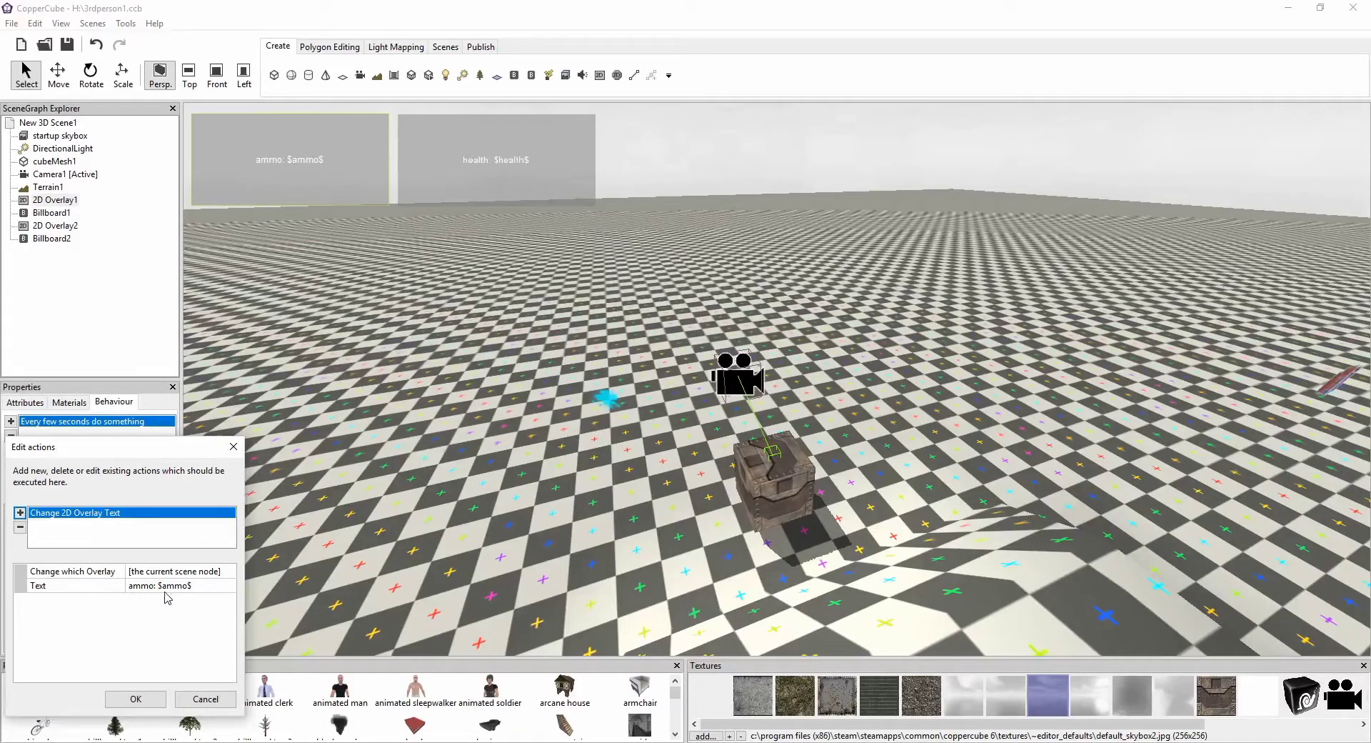
pyautogui.moveTo(146, 658)
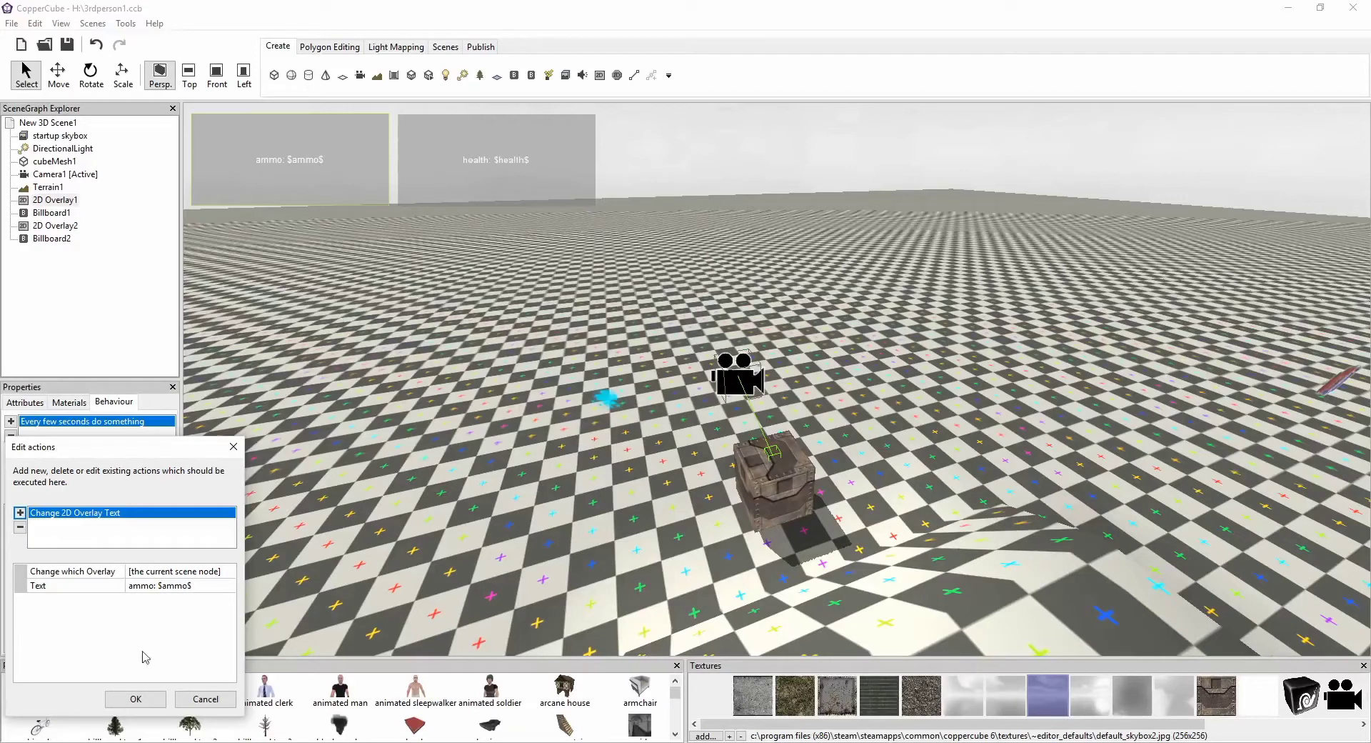
pyautogui.click(135, 699)
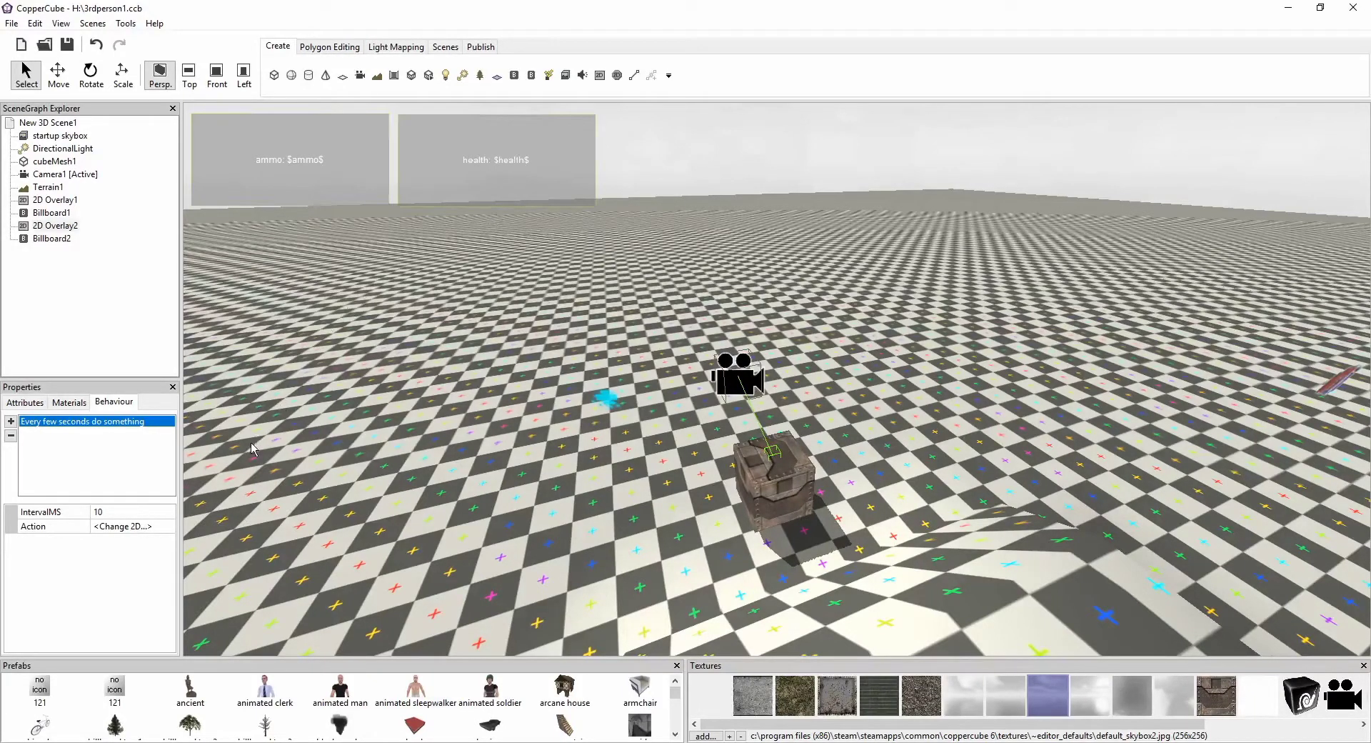
pyautogui.click(122, 525)
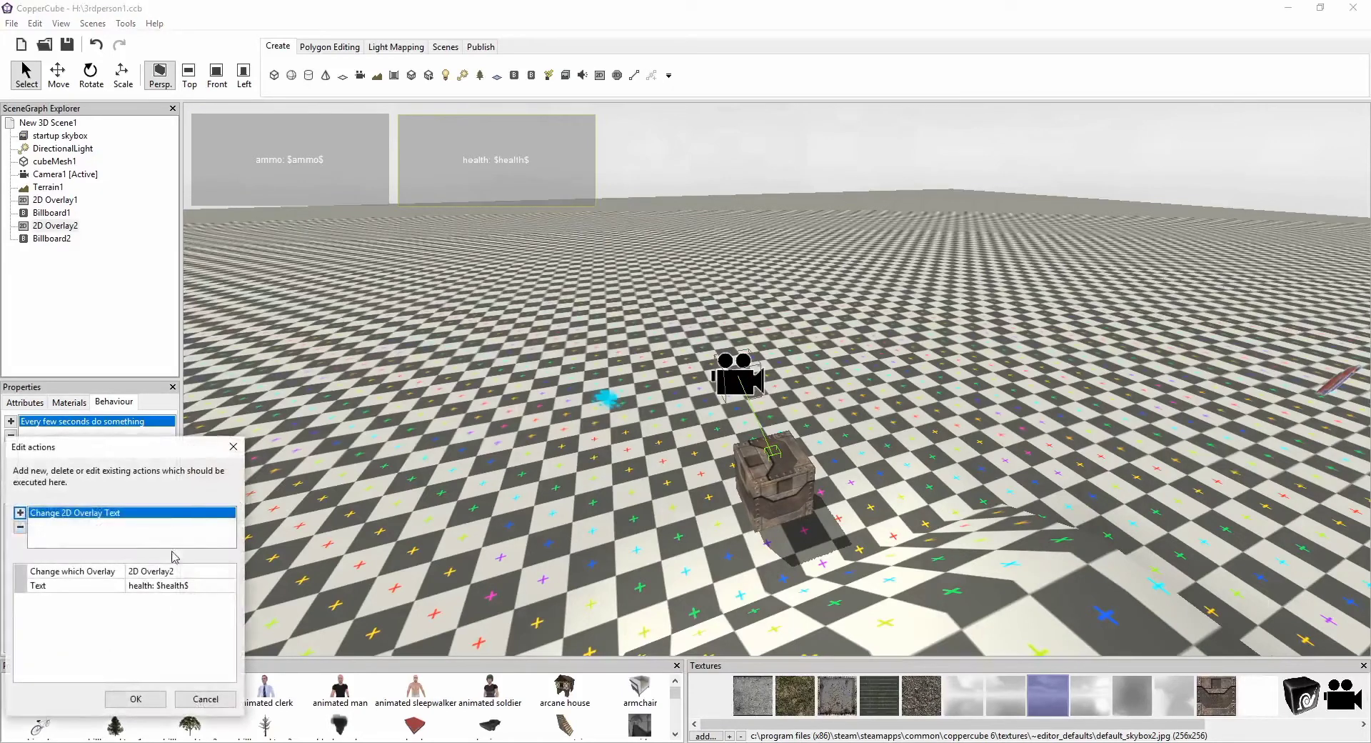
pyautogui.click(135, 699)
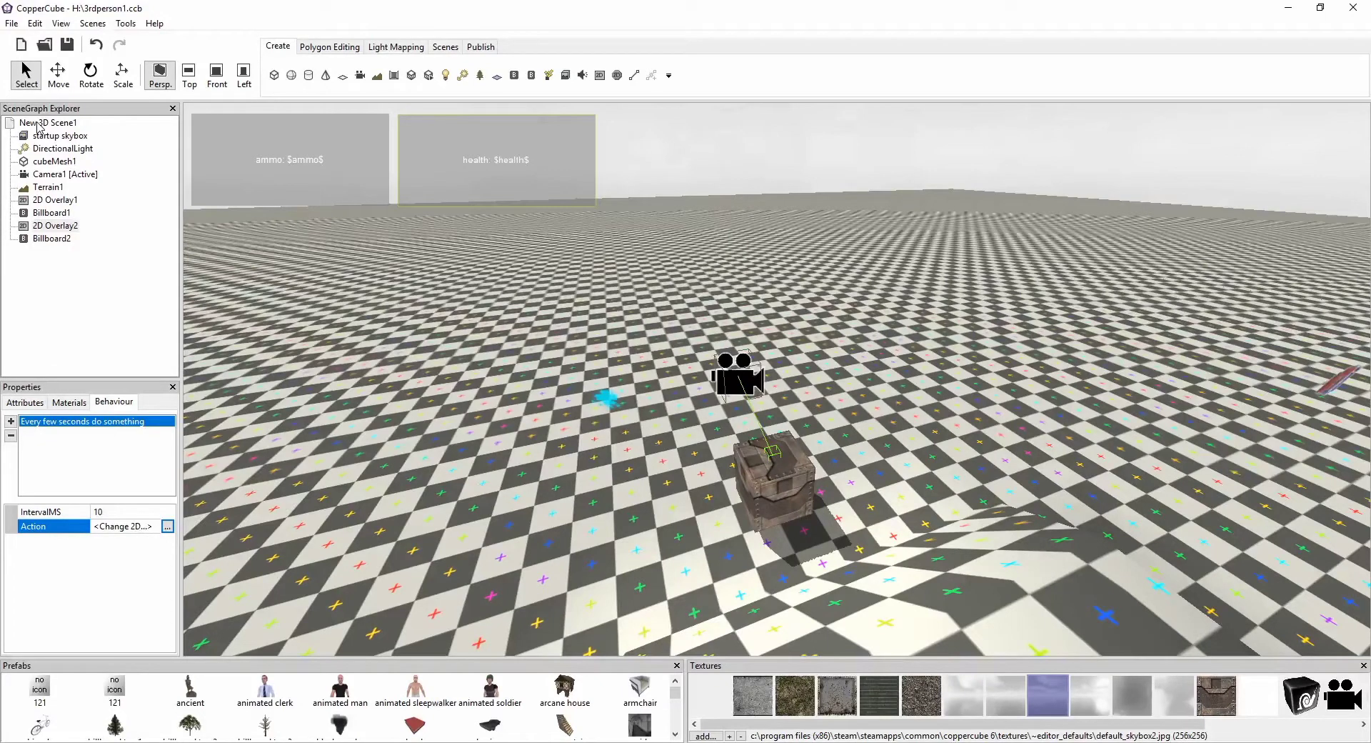
# In the scene root's before-first-drawing actions, confirm ammo starts at 0.
pyautogui.click(48, 123)
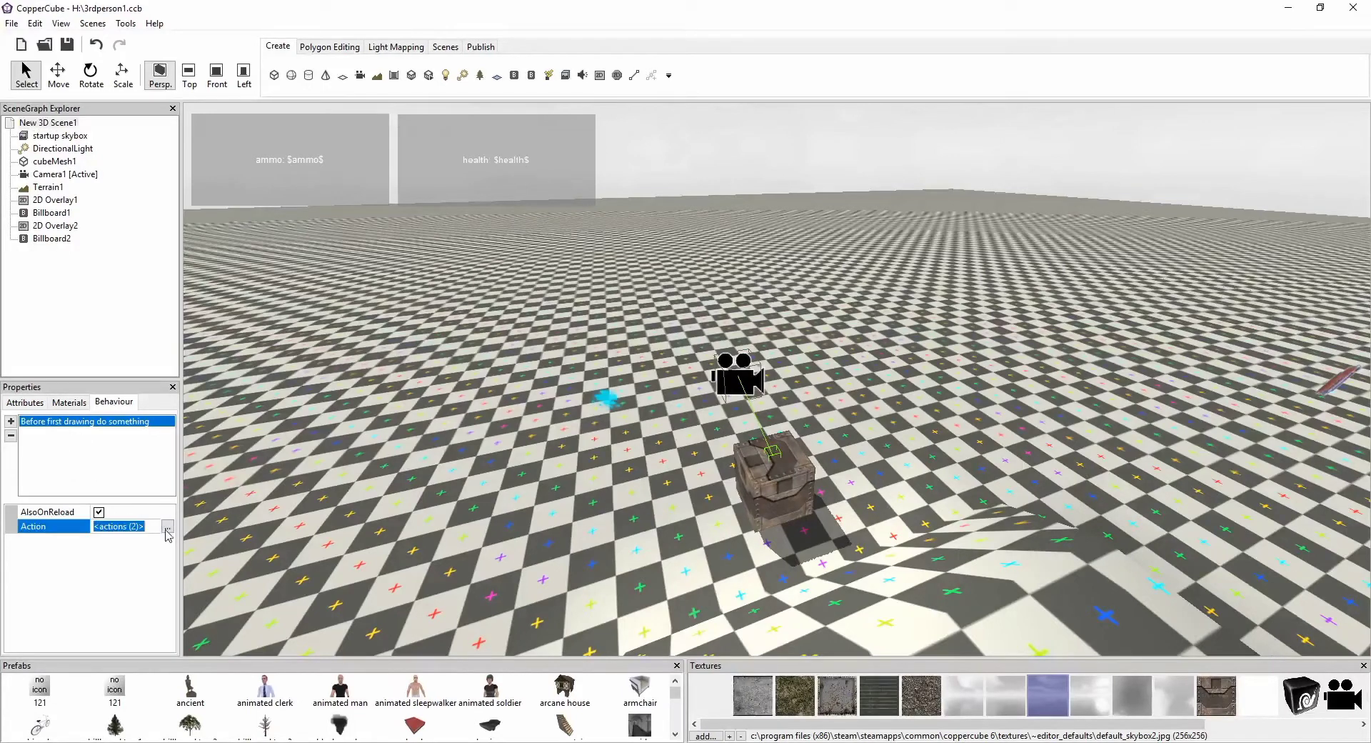
pyautogui.click(168, 526)
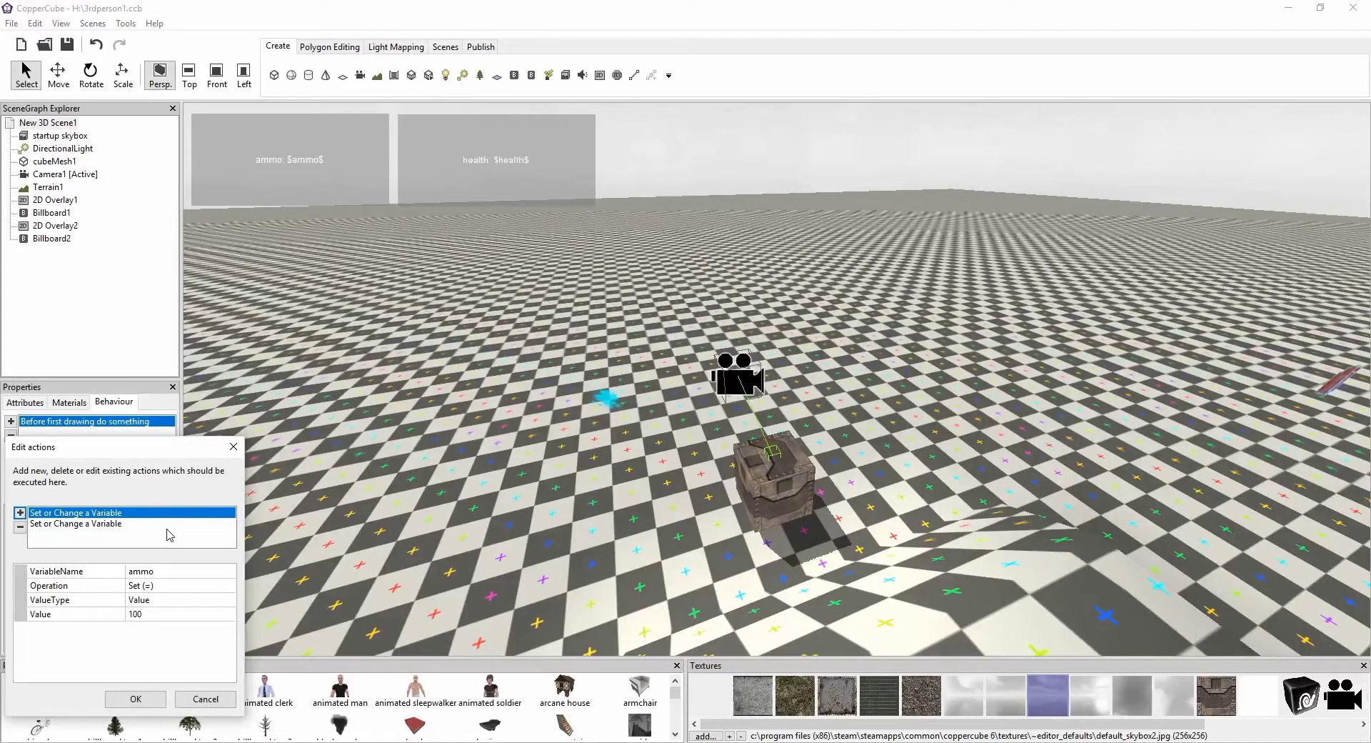
pyautogui.moveTo(113, 521)
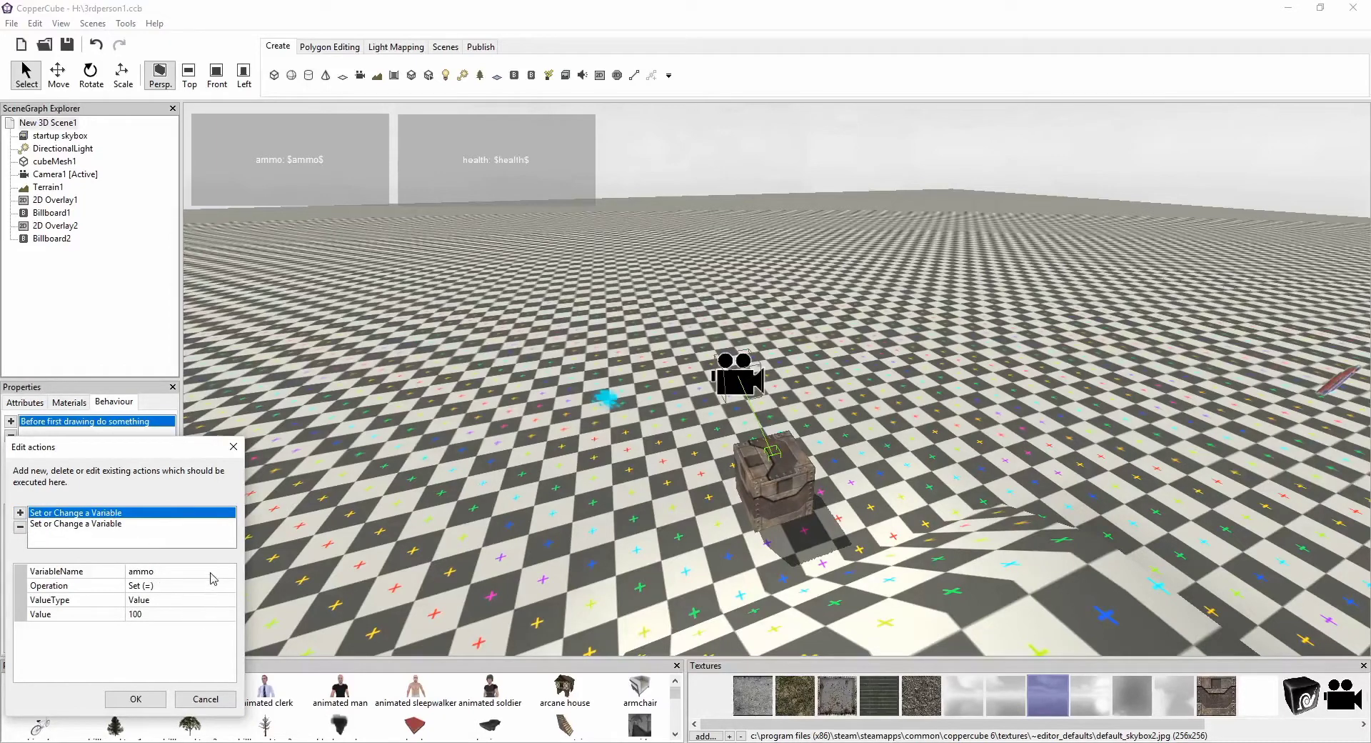
pyautogui.click(175, 571)
pyautogui.write('0')
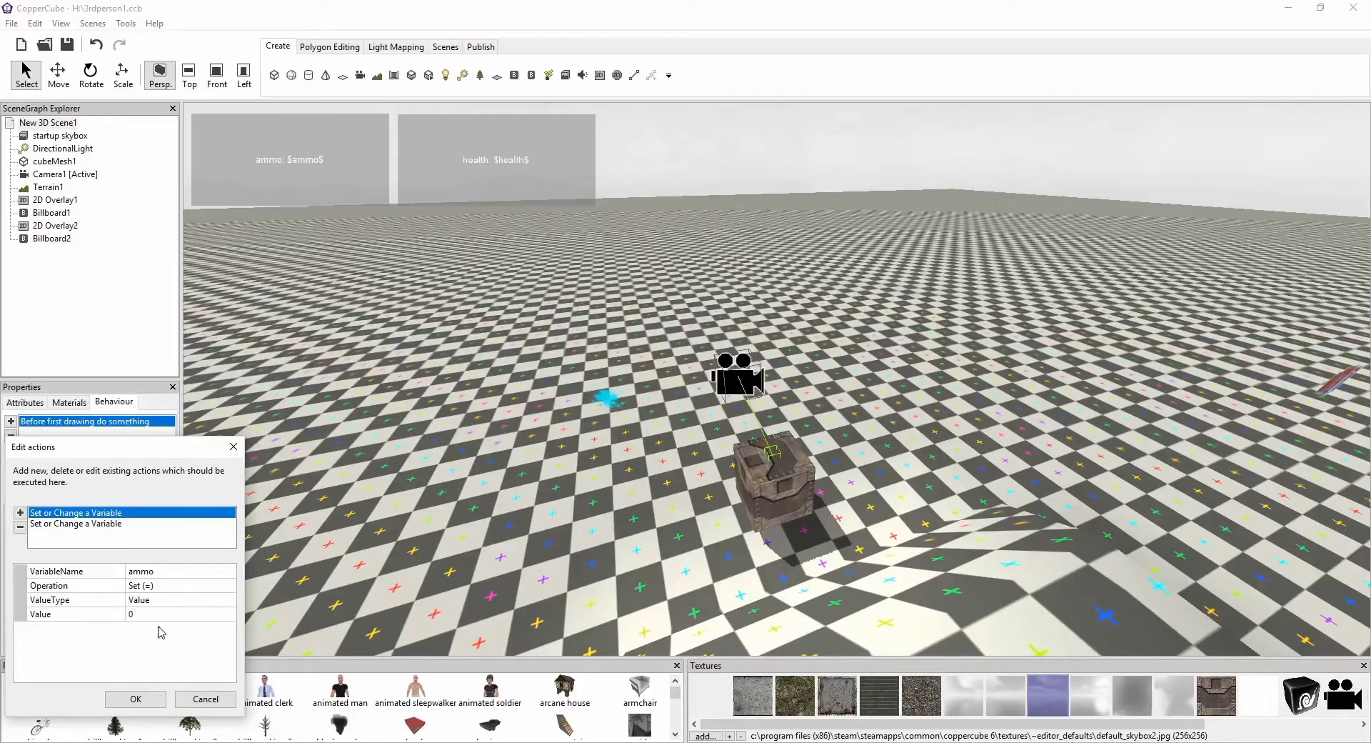
pyautogui.click(135, 699)
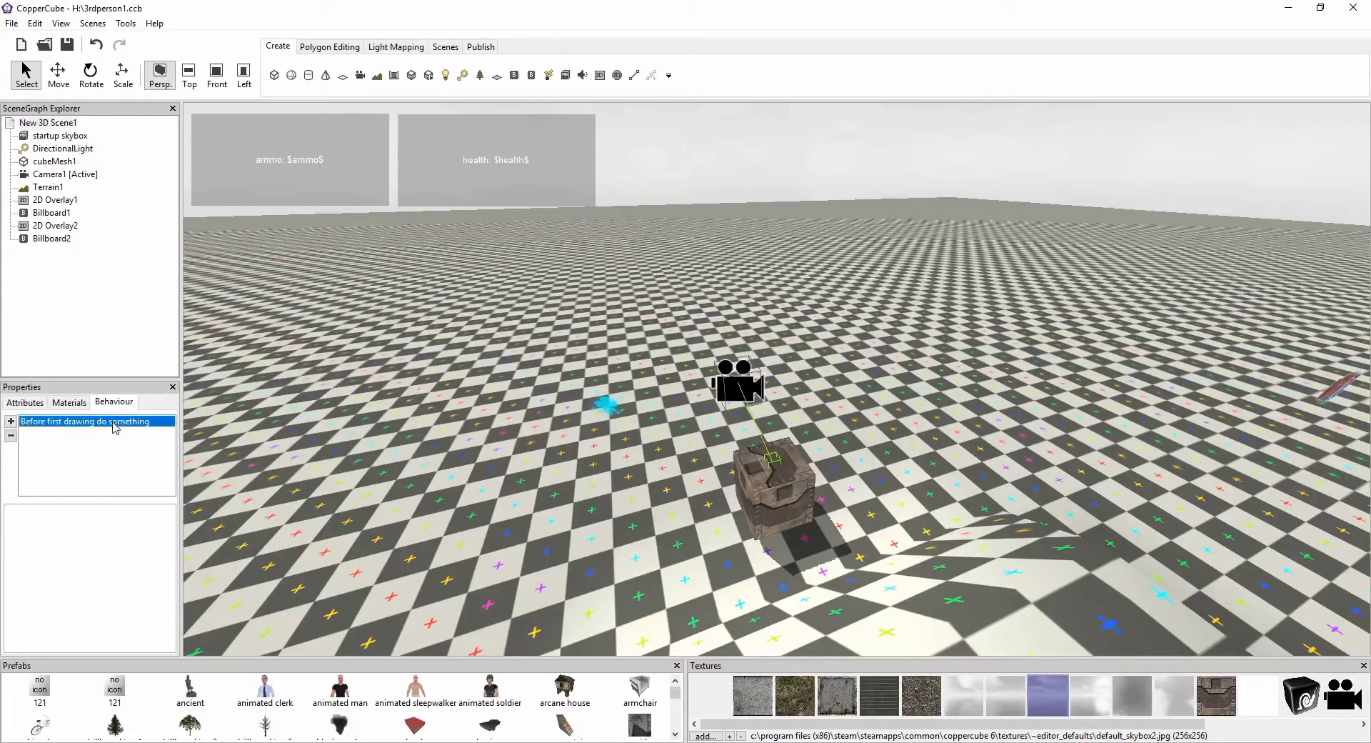
# Reopen the startup actions to verify health is set to 100, then close them.
pyautogui.click(85, 421)
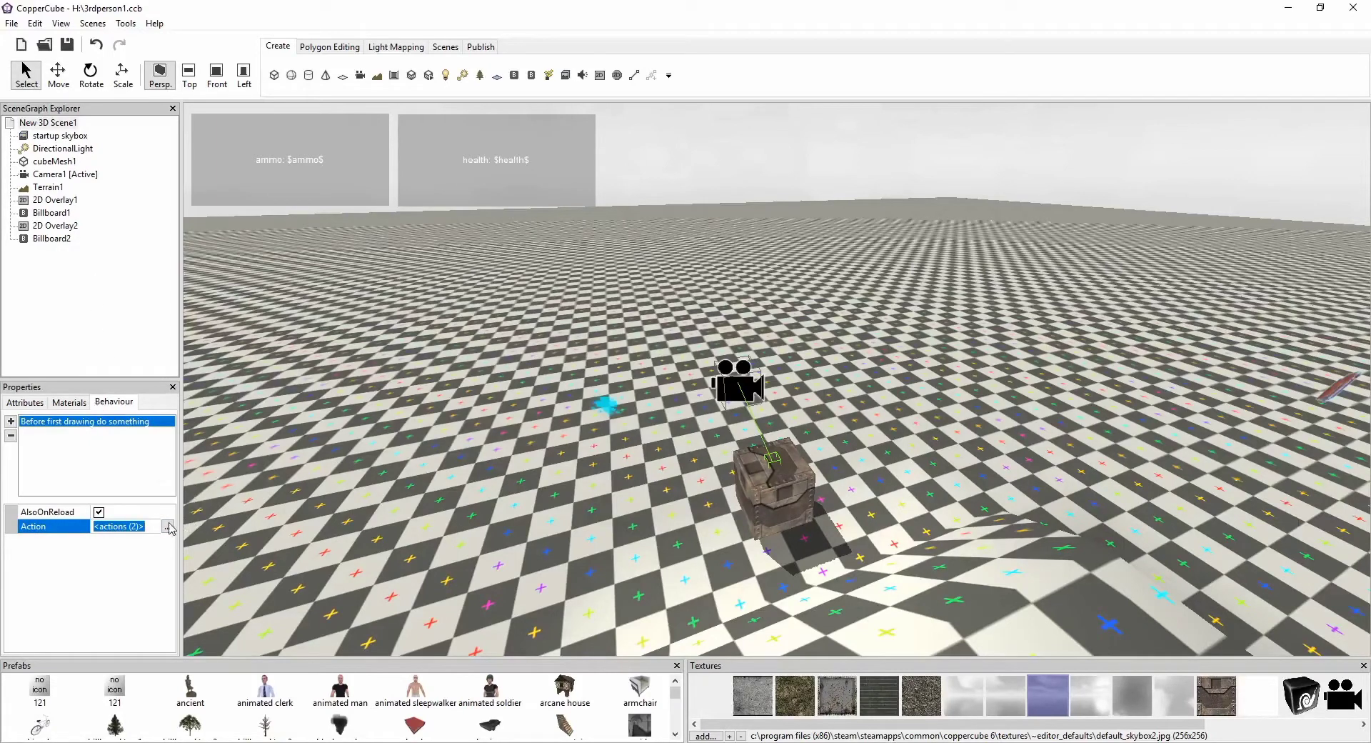
pyautogui.click(168, 526)
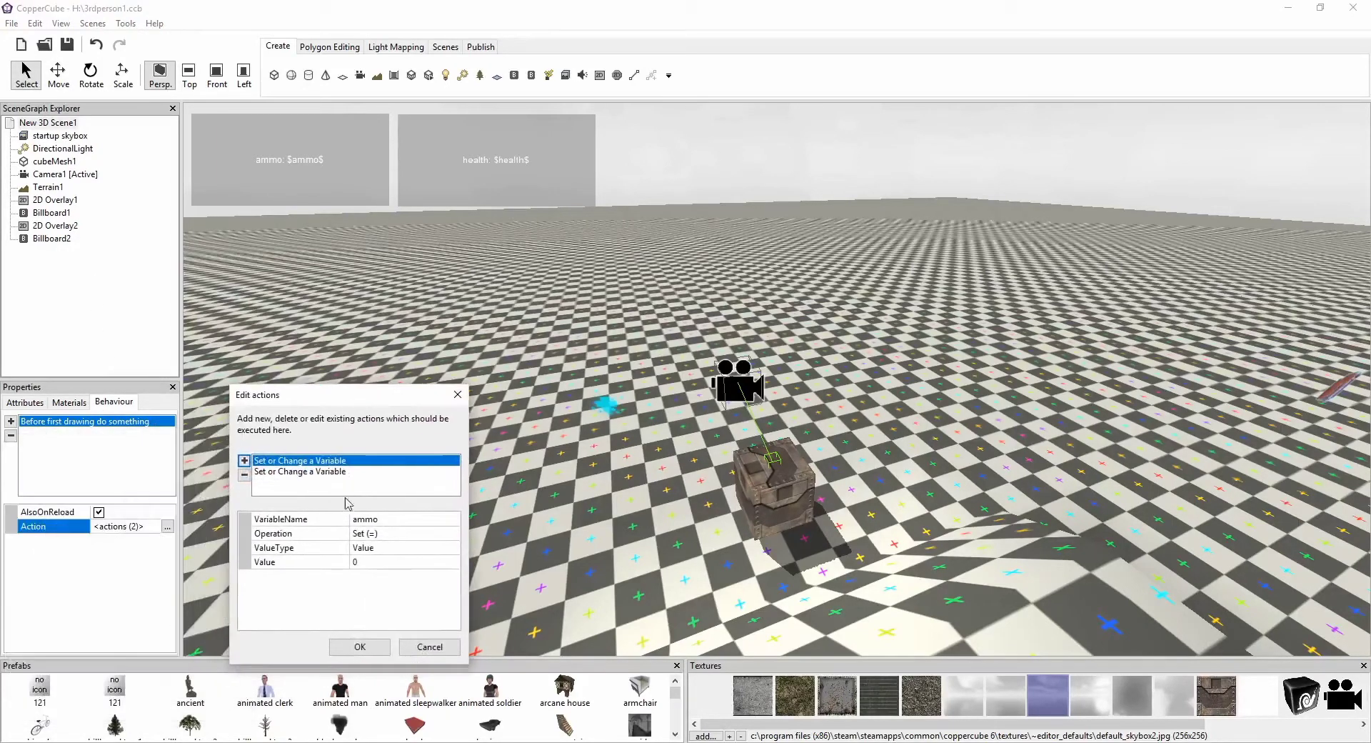
pyautogui.moveTo(290, 479)
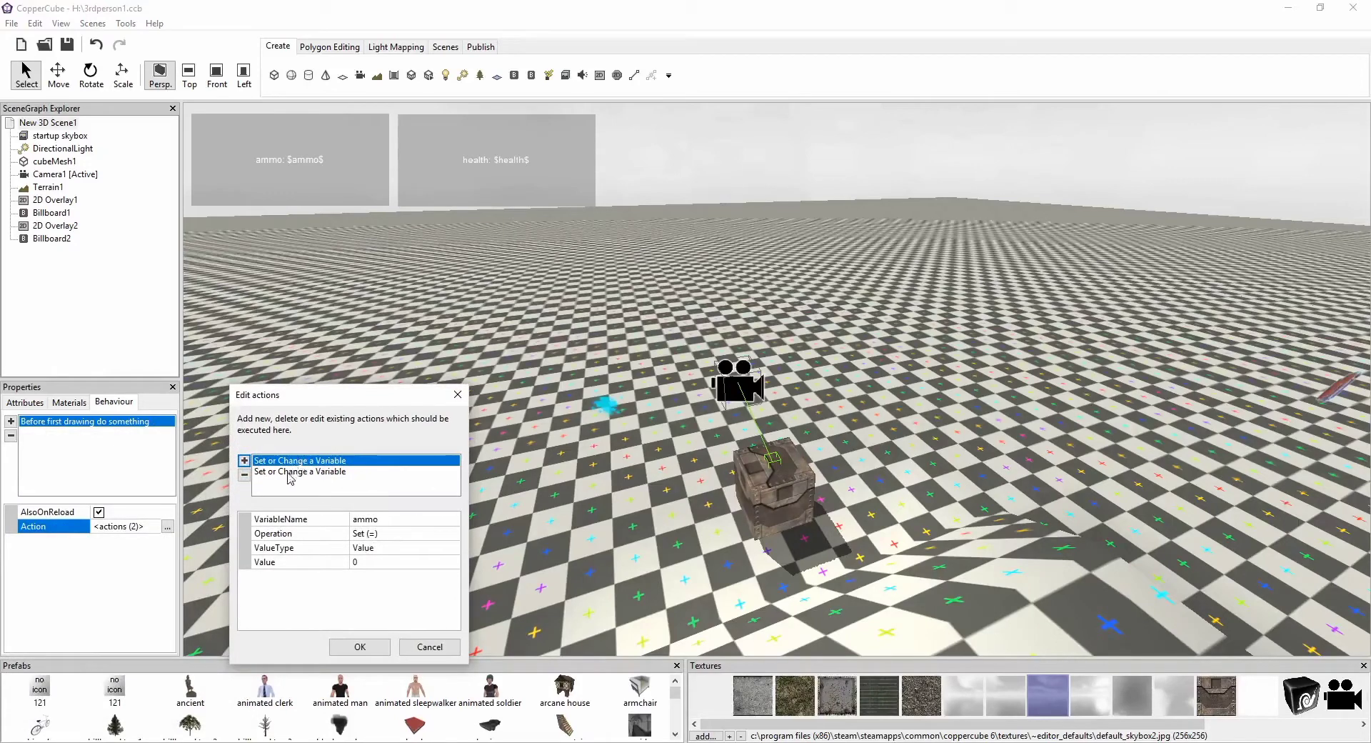
pyautogui.click(299, 471)
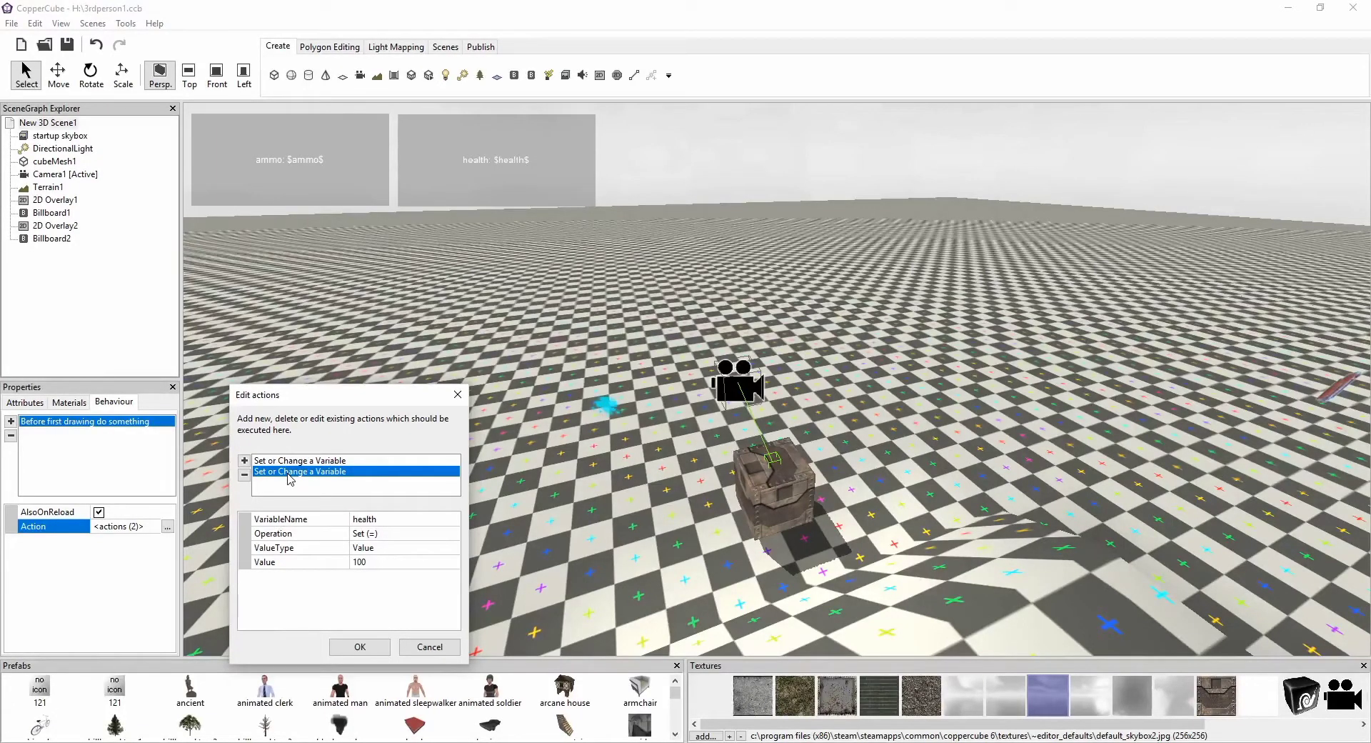
pyautogui.moveTo(405, 629)
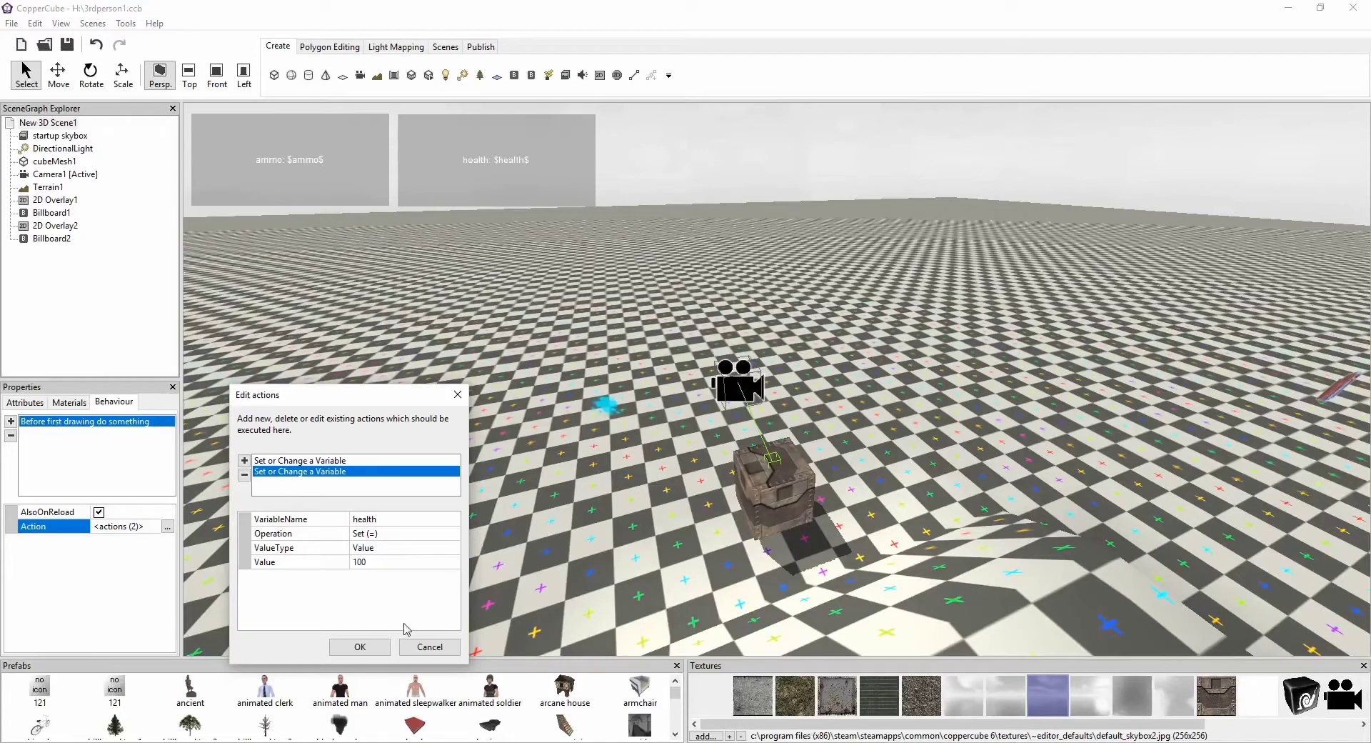
pyautogui.moveTo(391, 508)
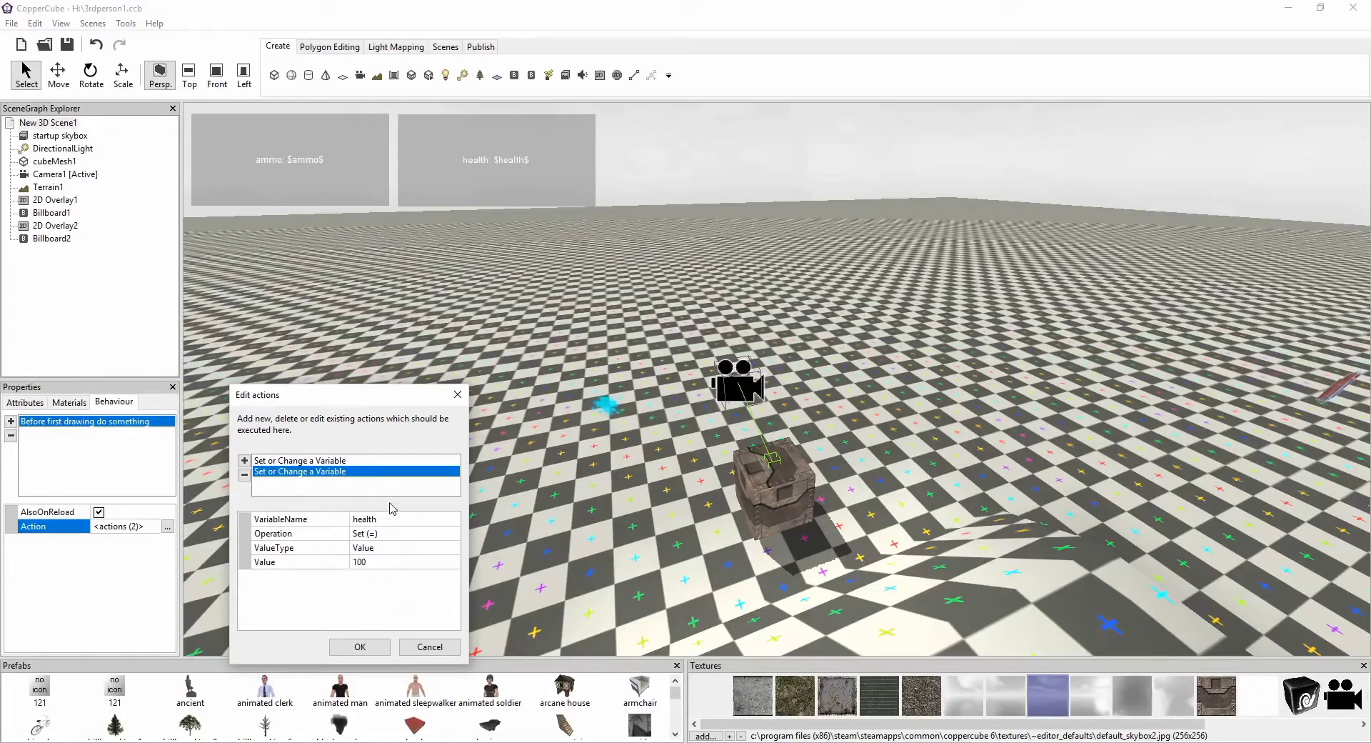
pyautogui.moveTo(399, 542)
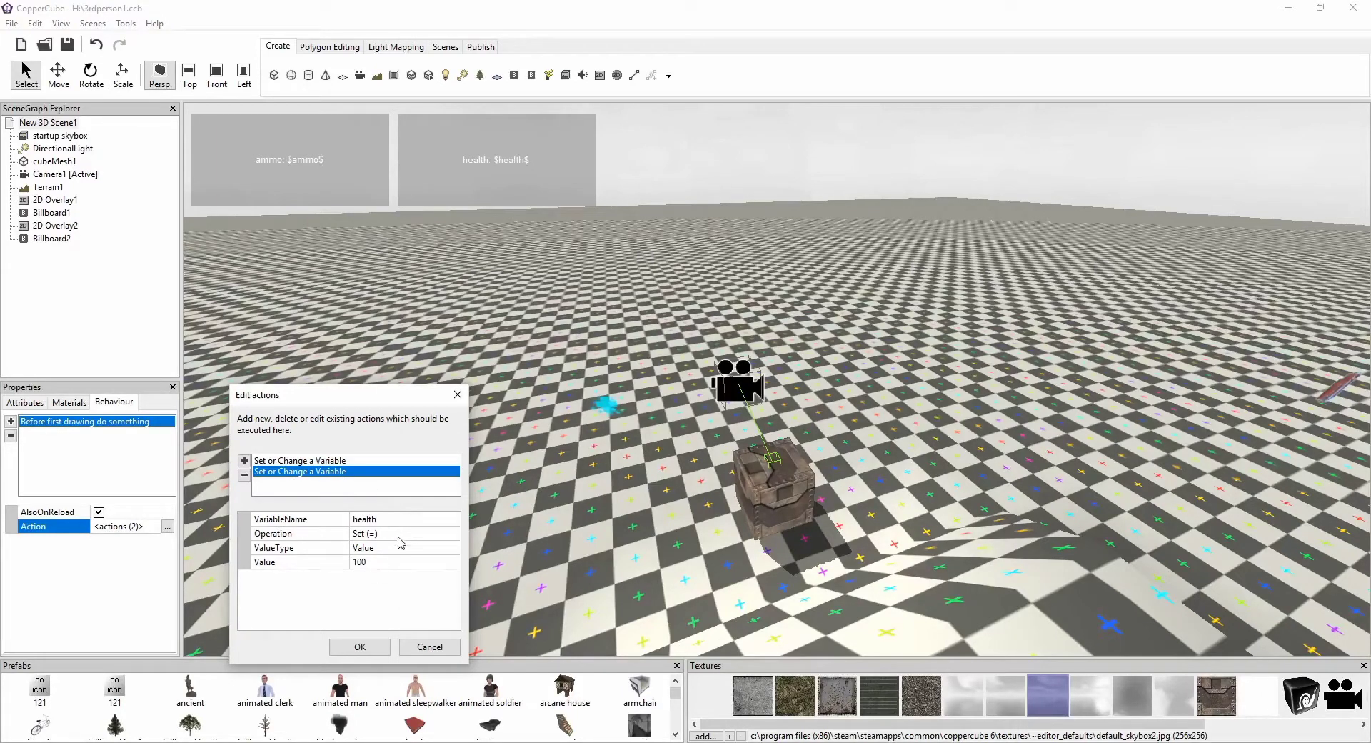
pyautogui.click(358, 647)
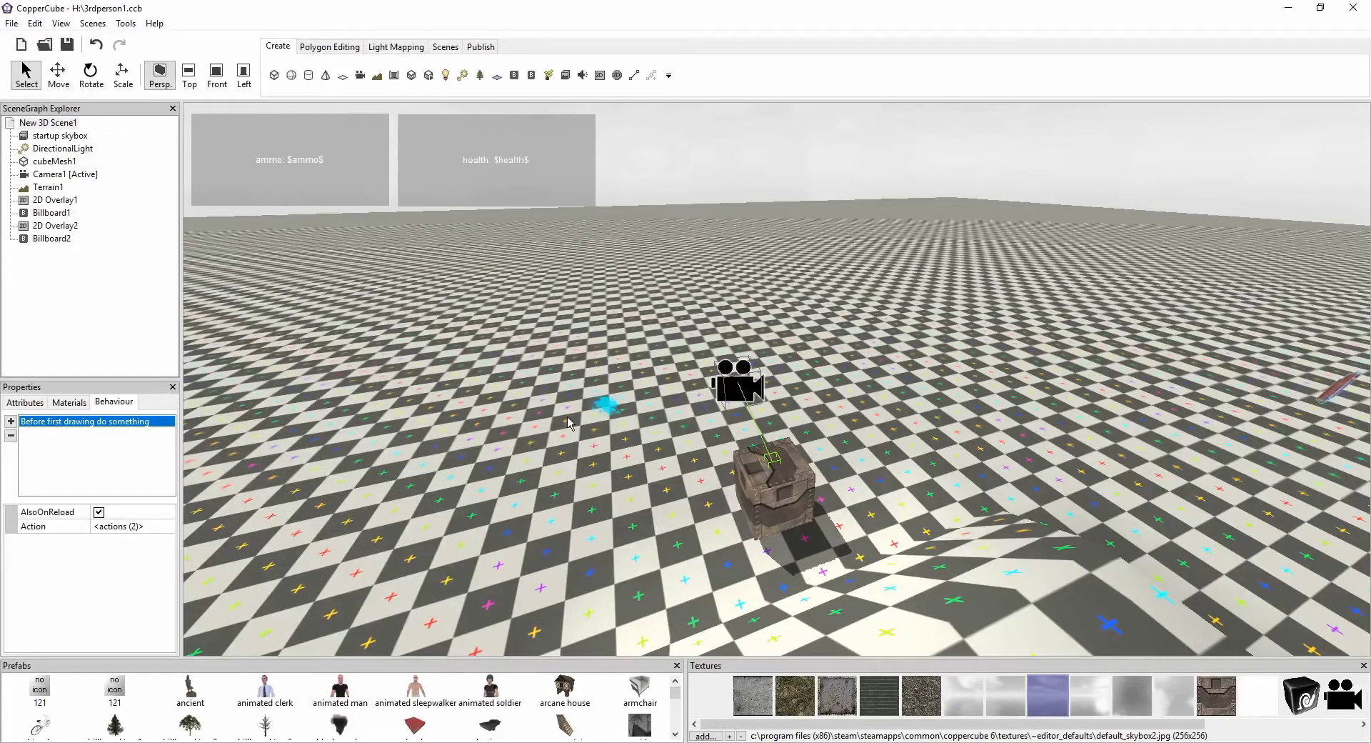
# Test-publish for Windows again, seeing ammo 10 and health 110, then close the test window.
pyautogui.click(480, 46)
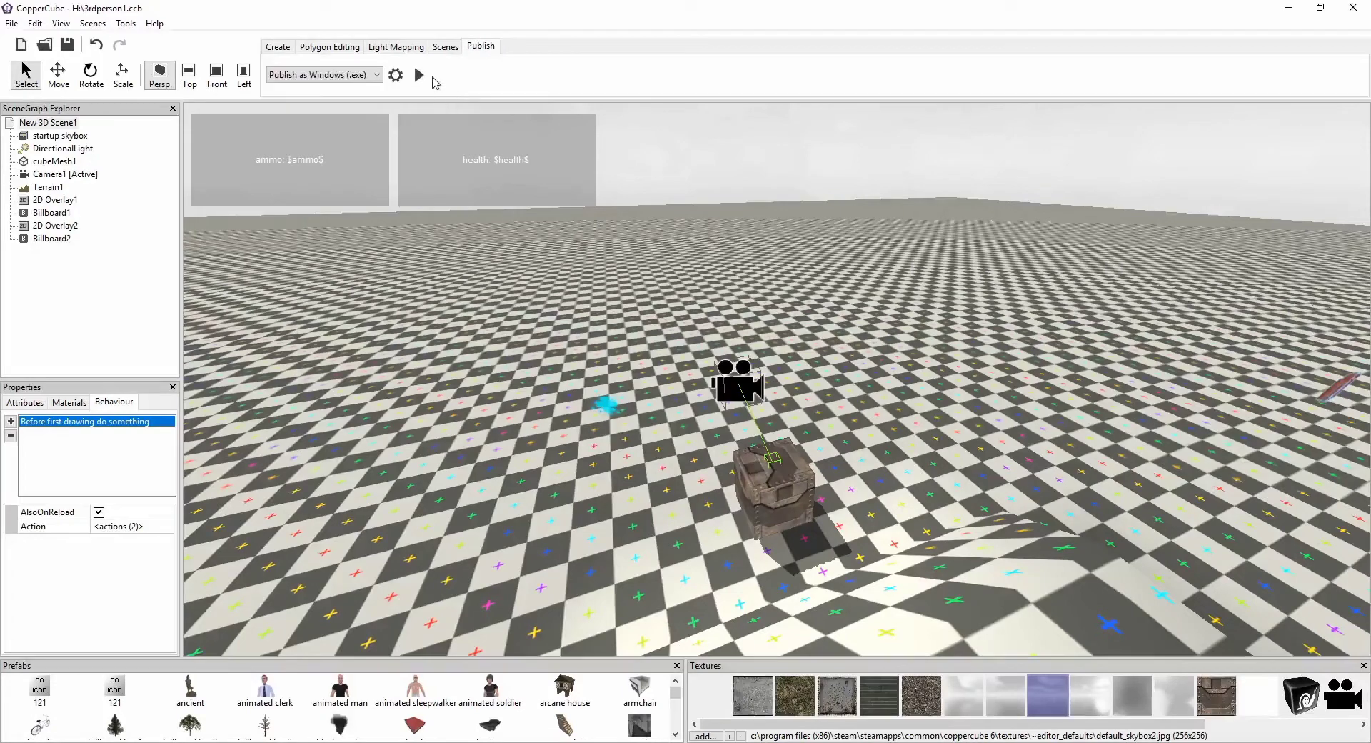
pyautogui.click(418, 75)
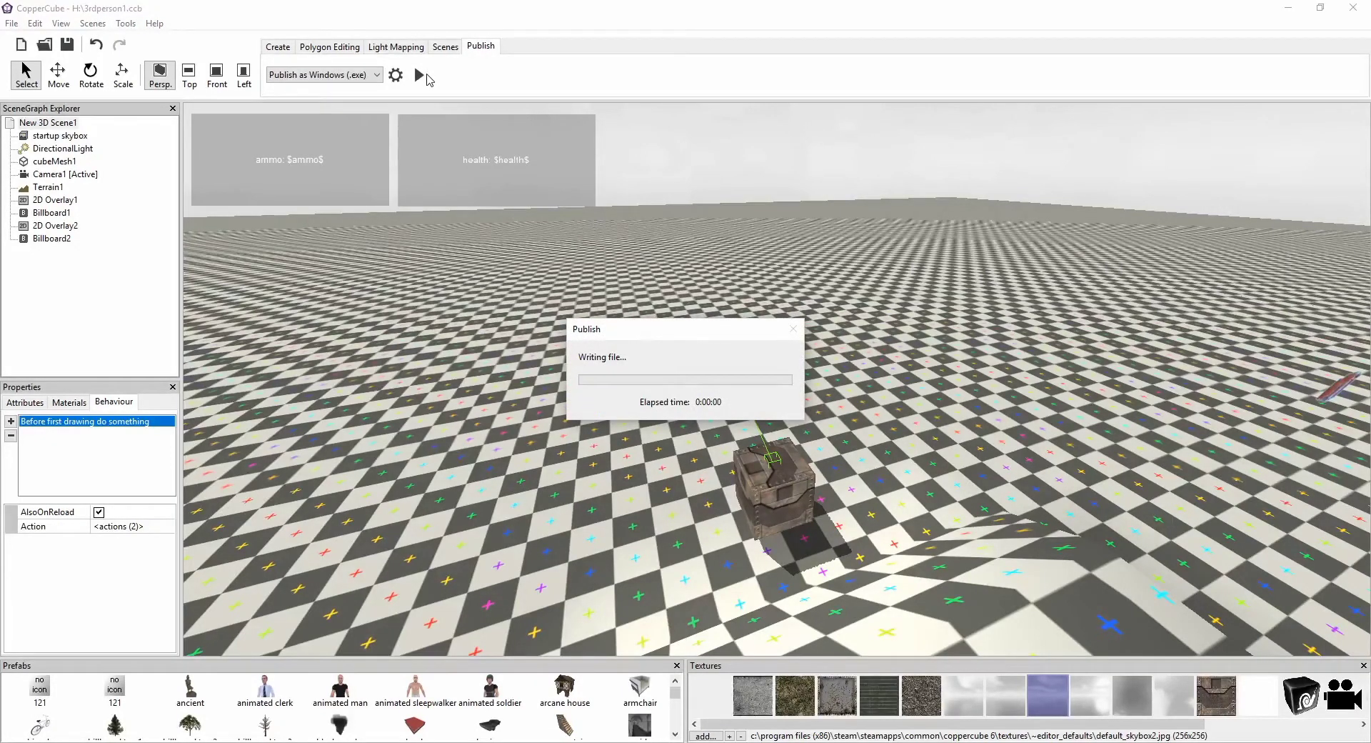
pyautogui.click(419, 74)
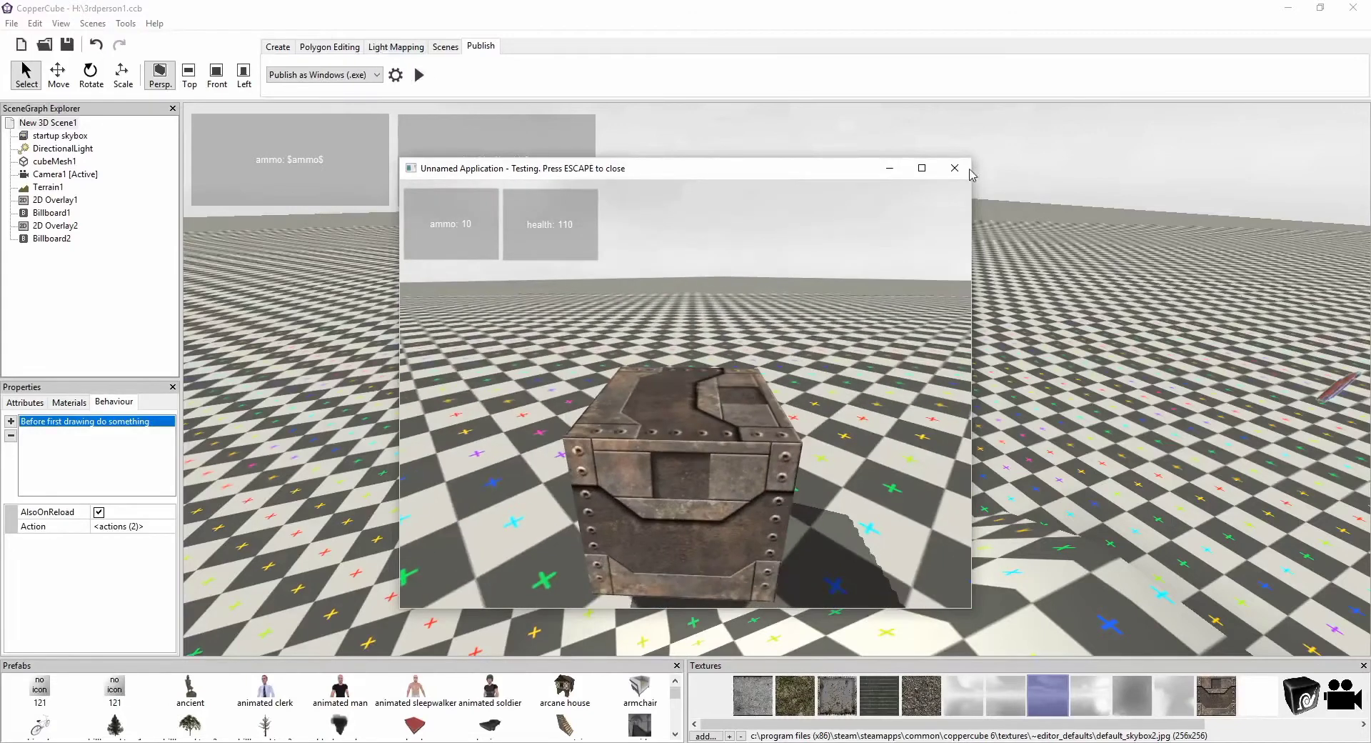
pyautogui.click(955, 168)
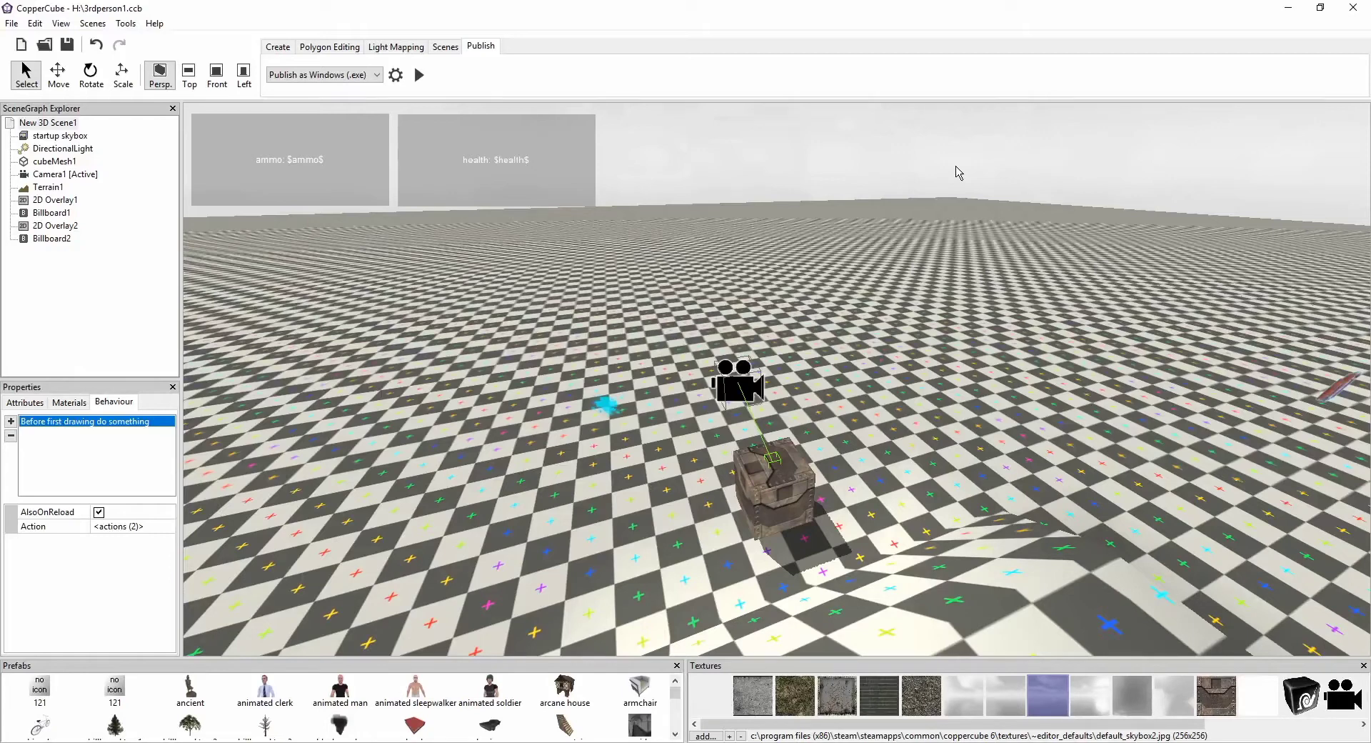
pyautogui.moveTo(708, 375)
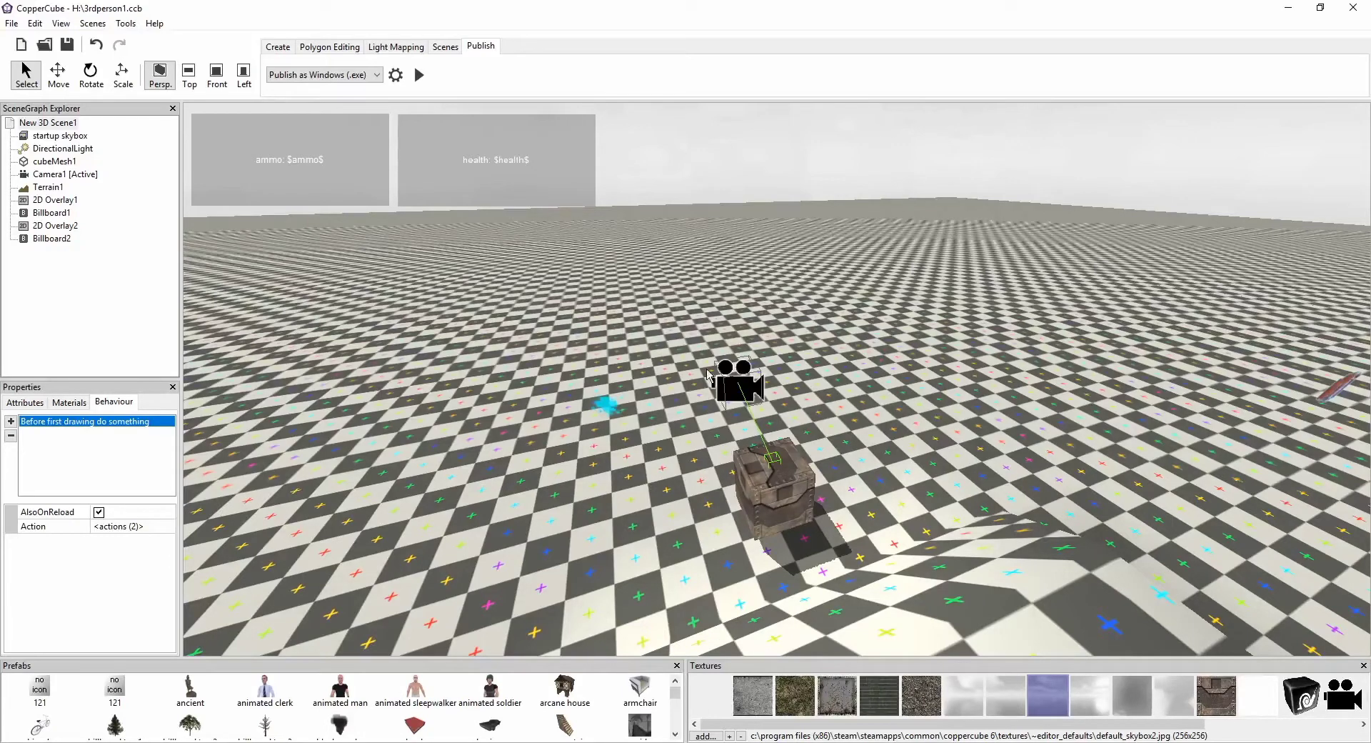
# Set the cyan pickup's proximity behaviour to distance 20 near the current active camera.
pyautogui.click(85, 421)
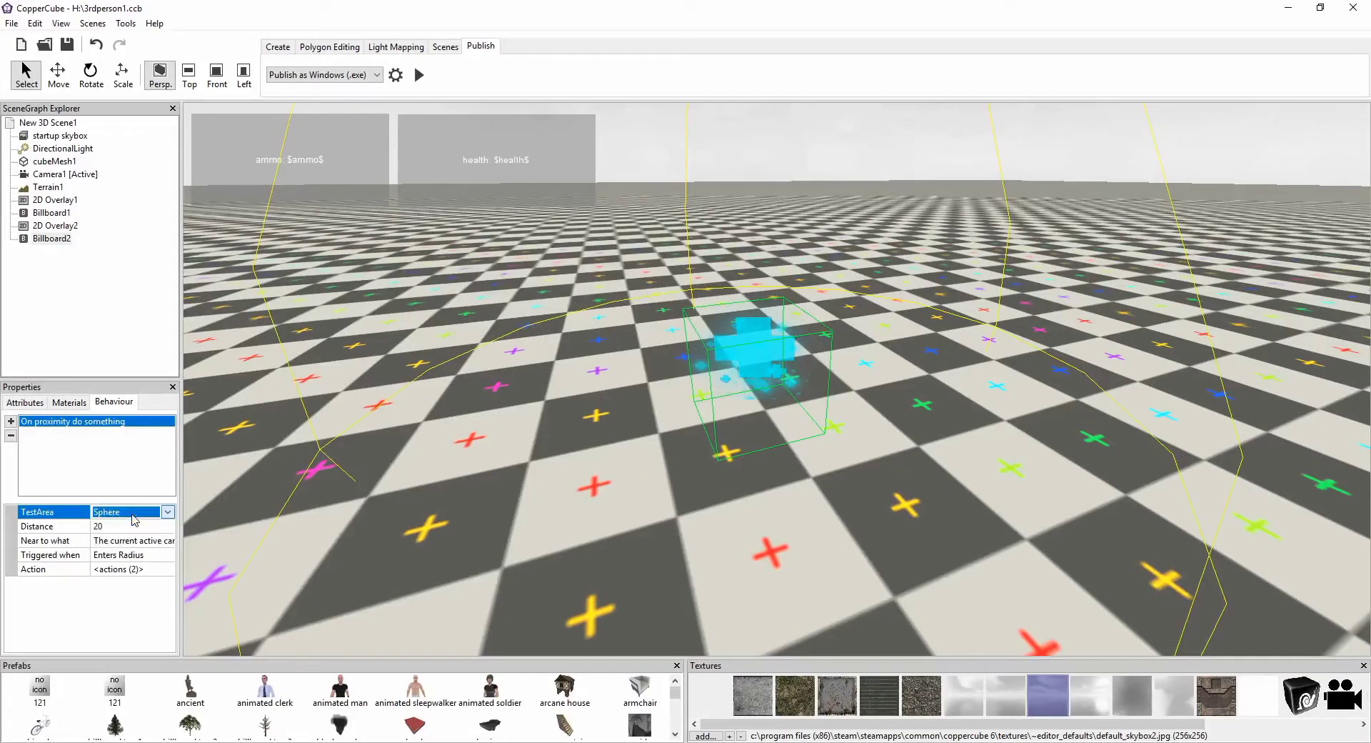
pyautogui.click(98, 526)
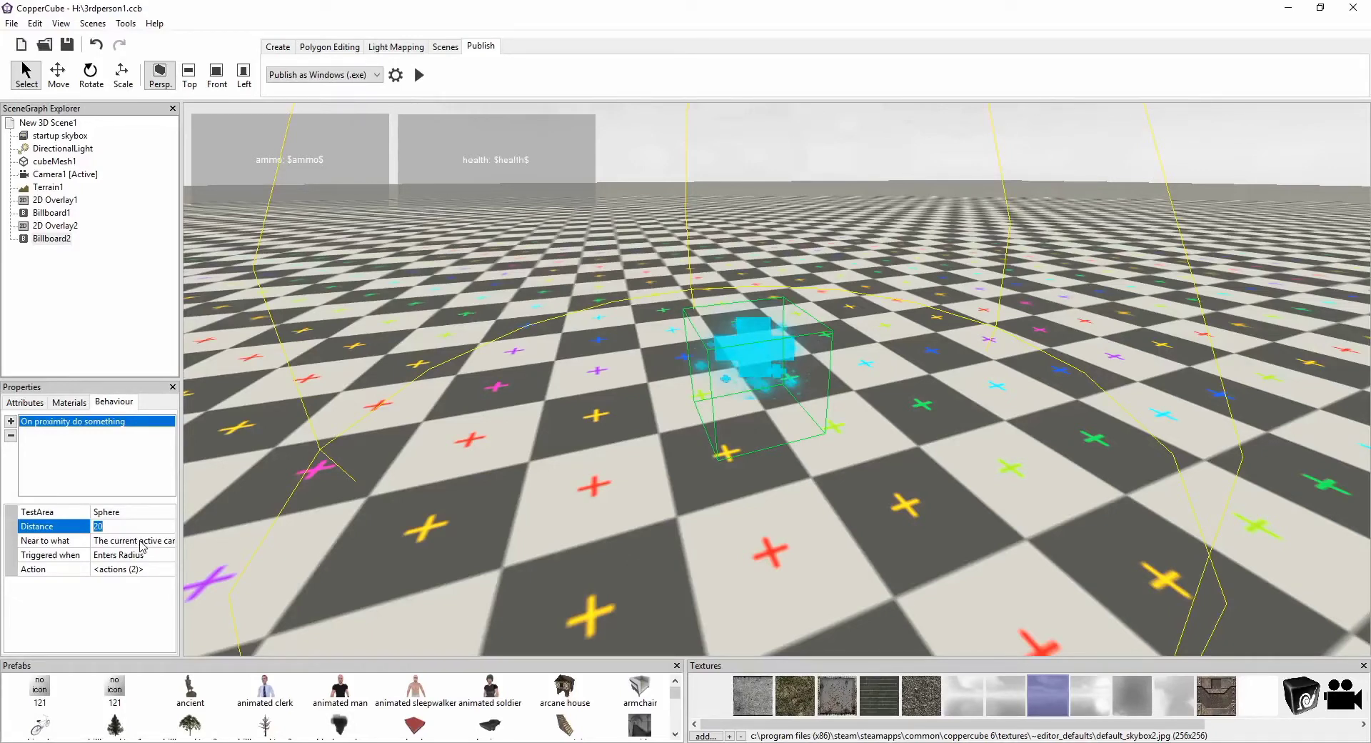
pyautogui.click(168, 540)
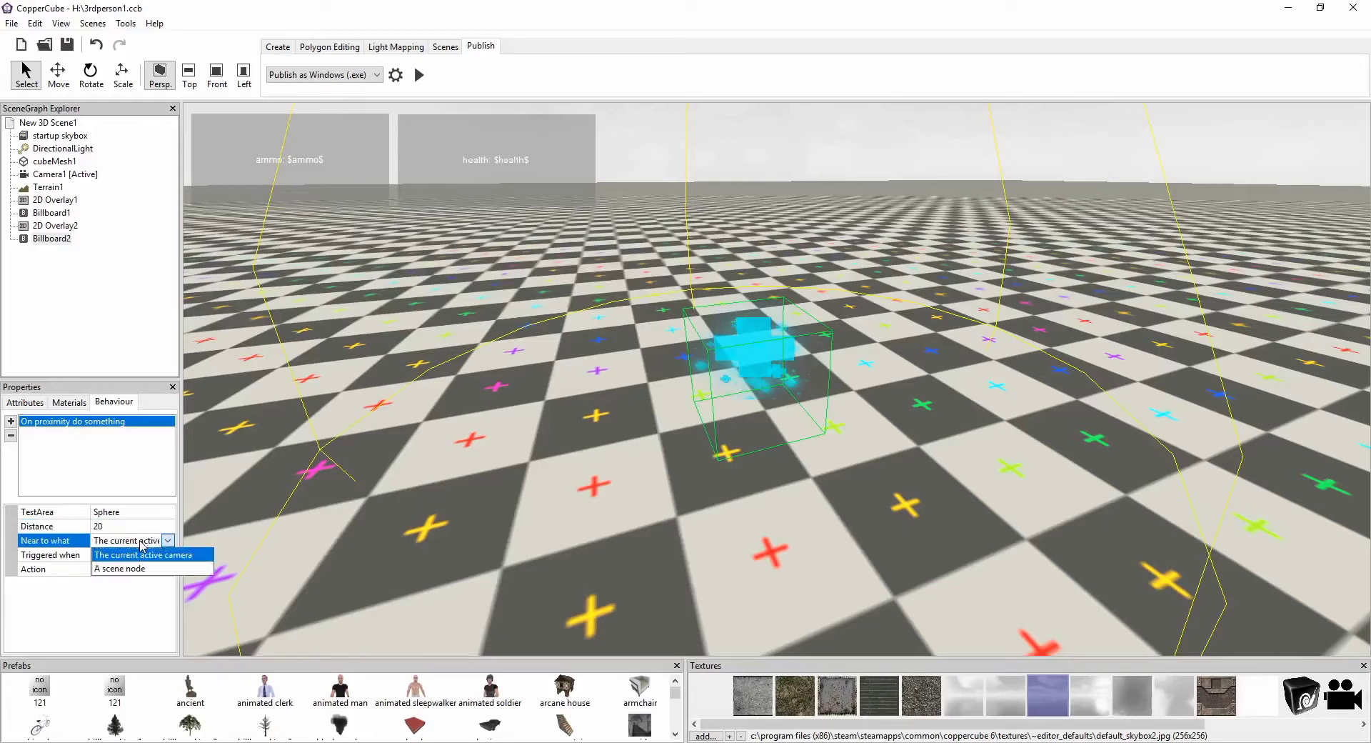
pyautogui.click(128, 554)
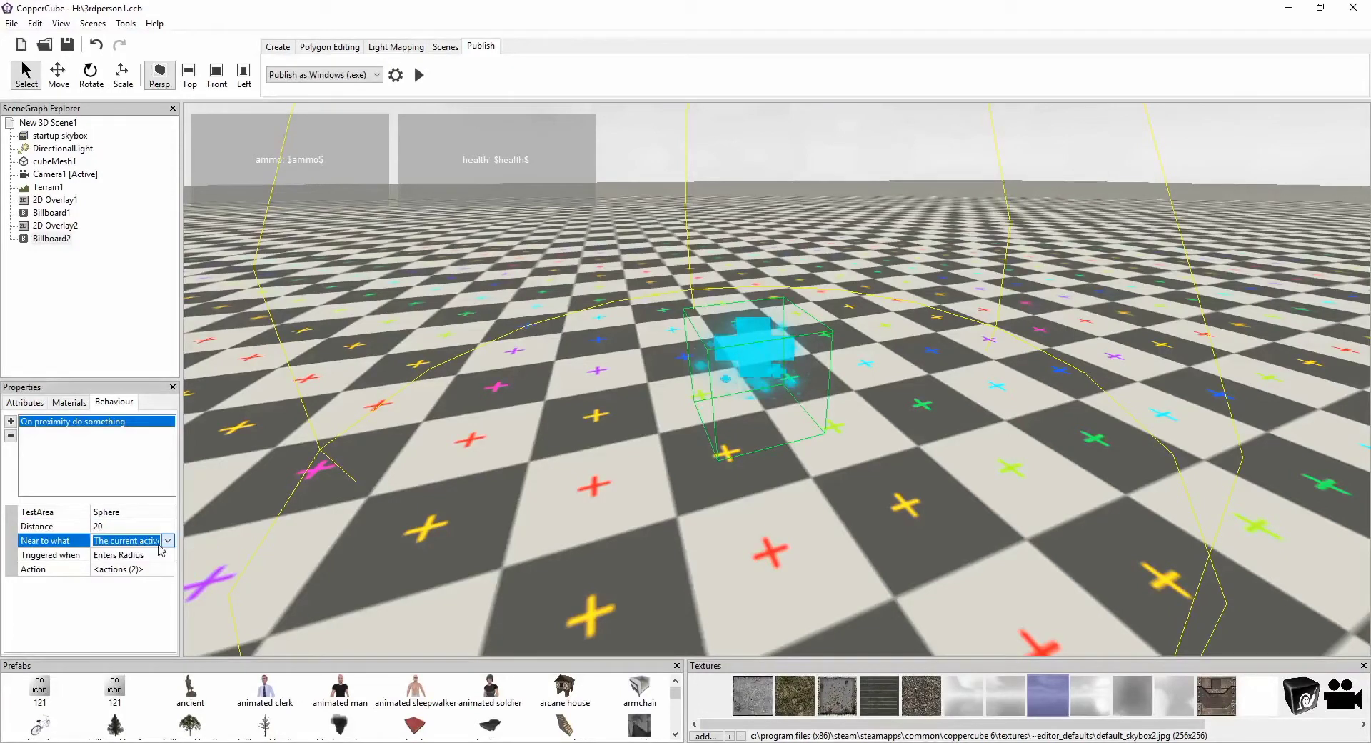
pyautogui.click(117, 569)
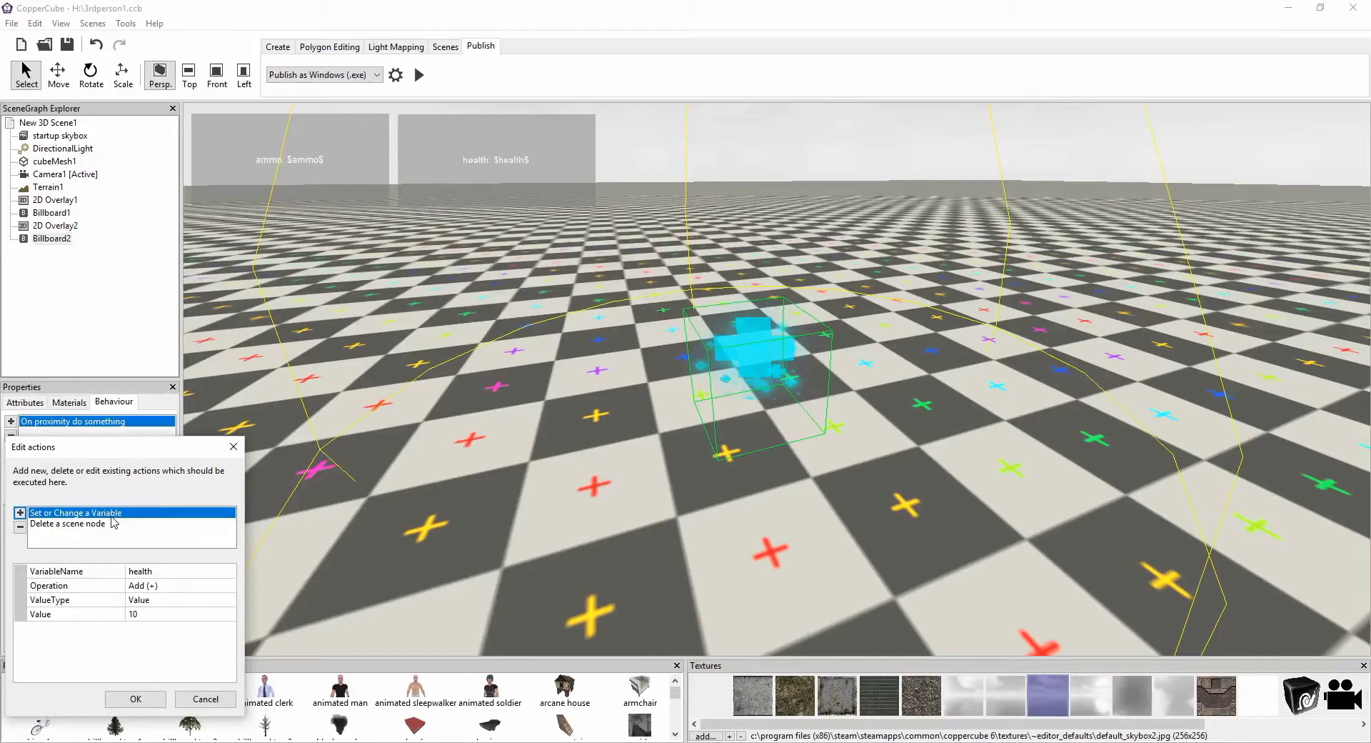
pyautogui.moveTo(99, 563)
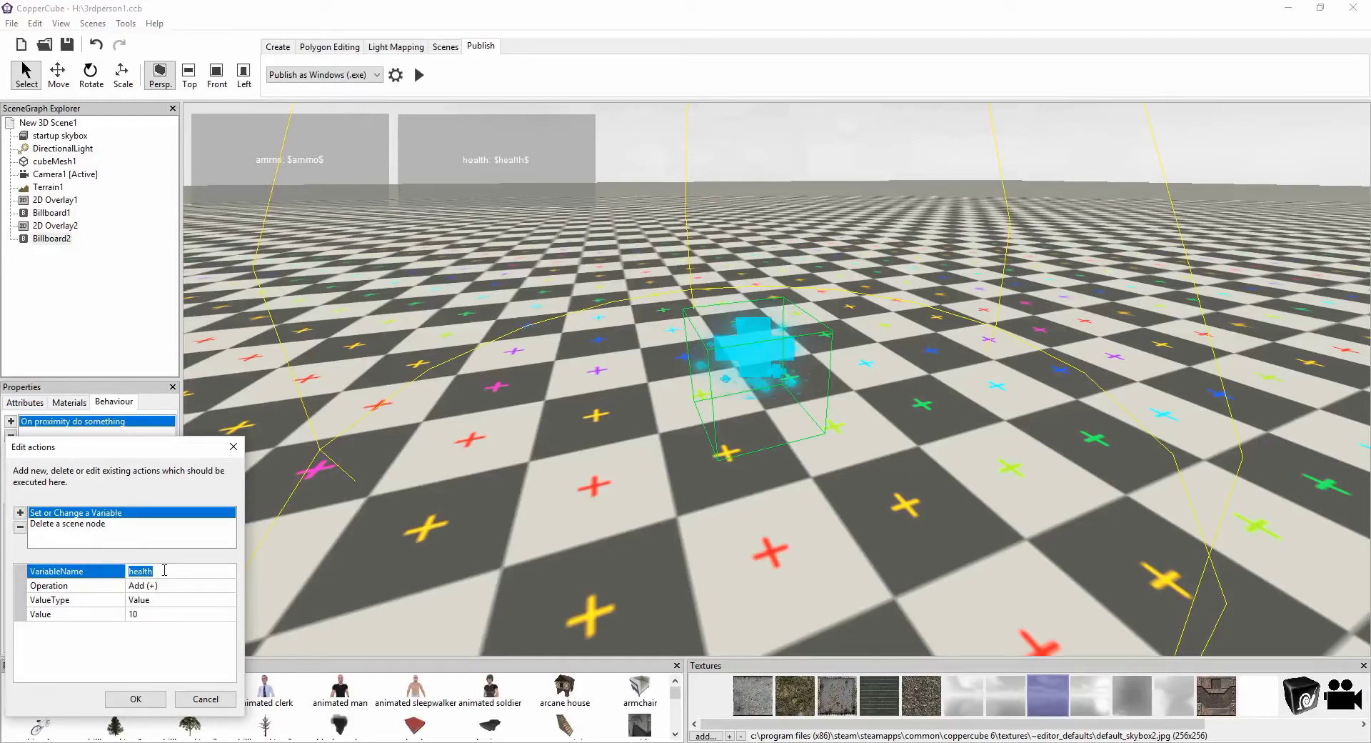
pyautogui.moveTo(149, 664)
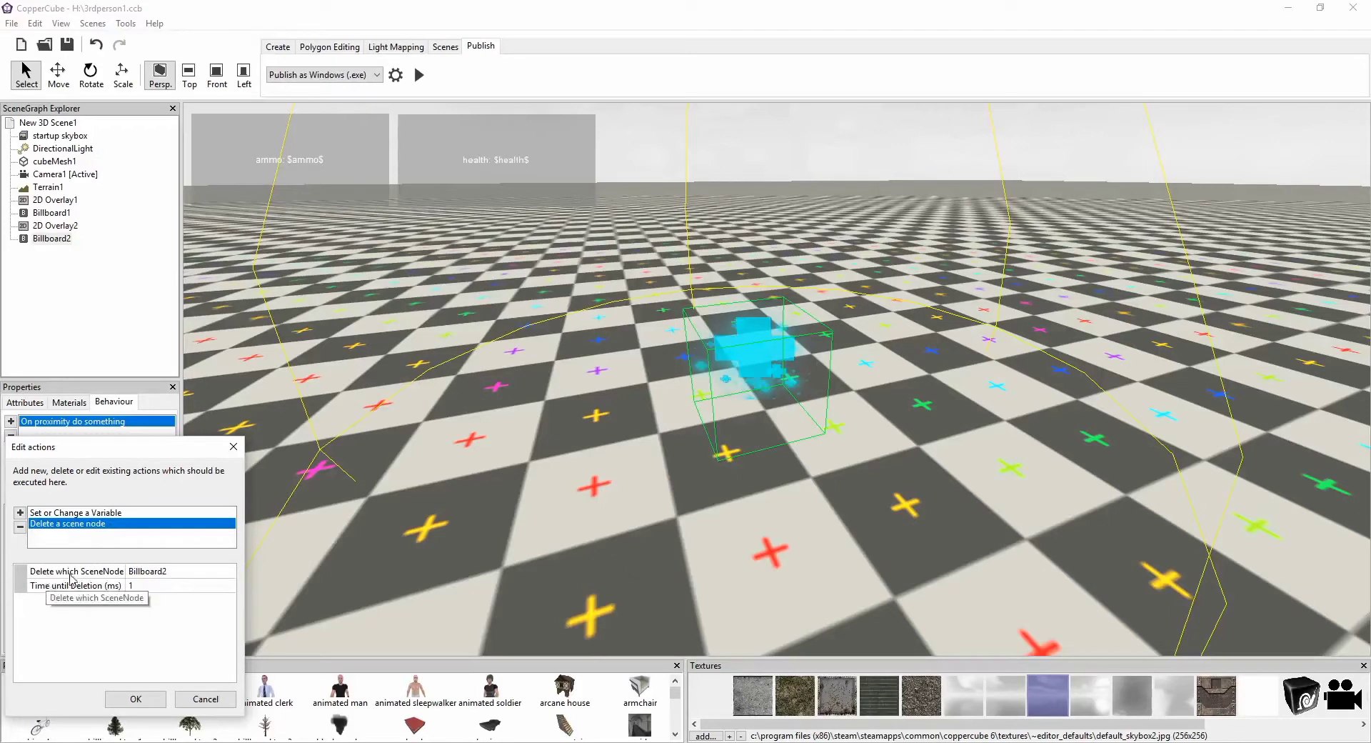
pyautogui.moveTo(194, 553)
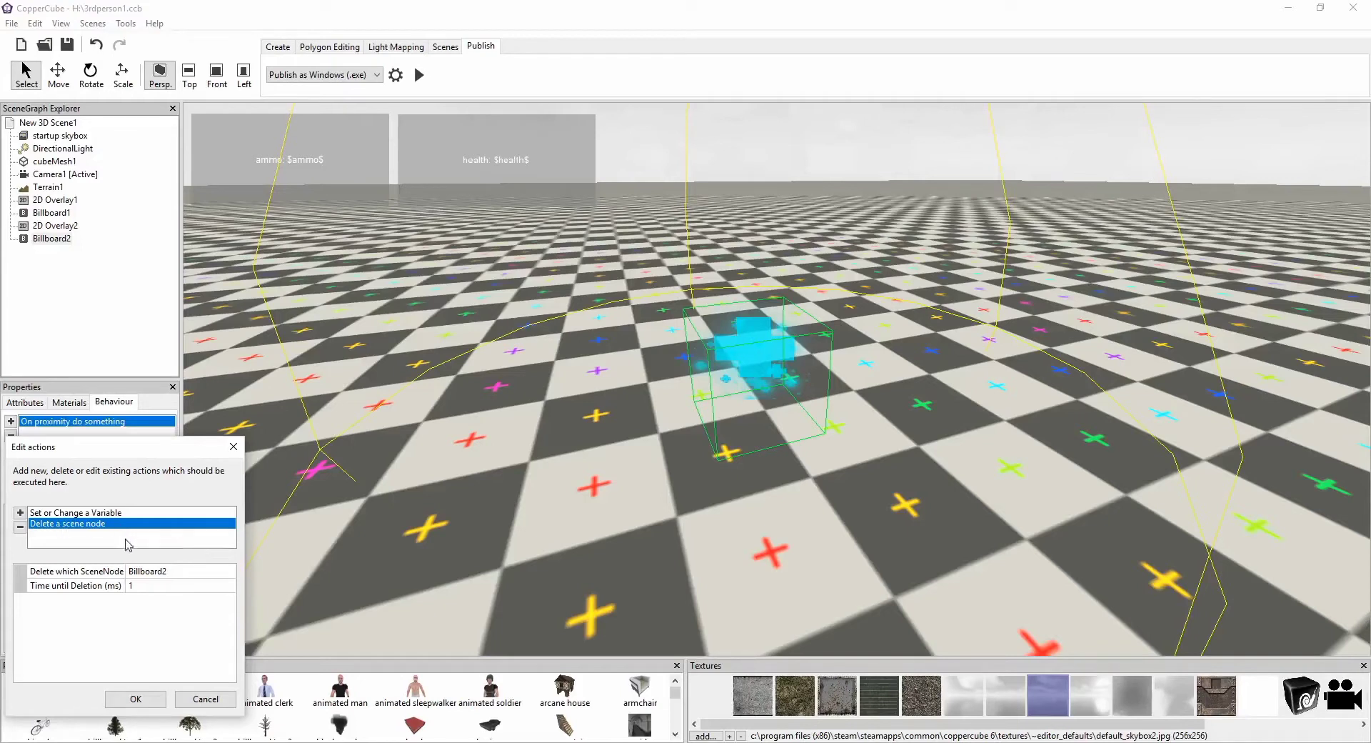
pyautogui.moveTo(168, 574)
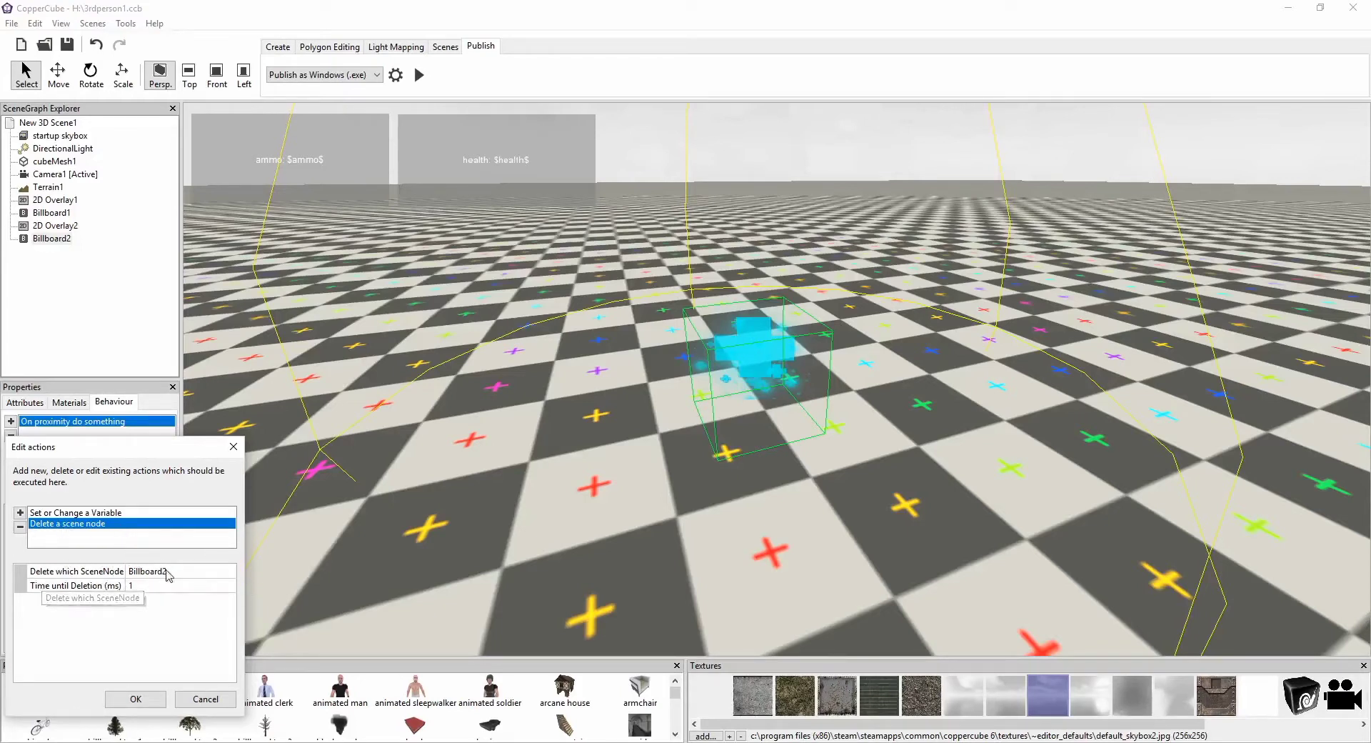
pyautogui.moveTo(152, 680)
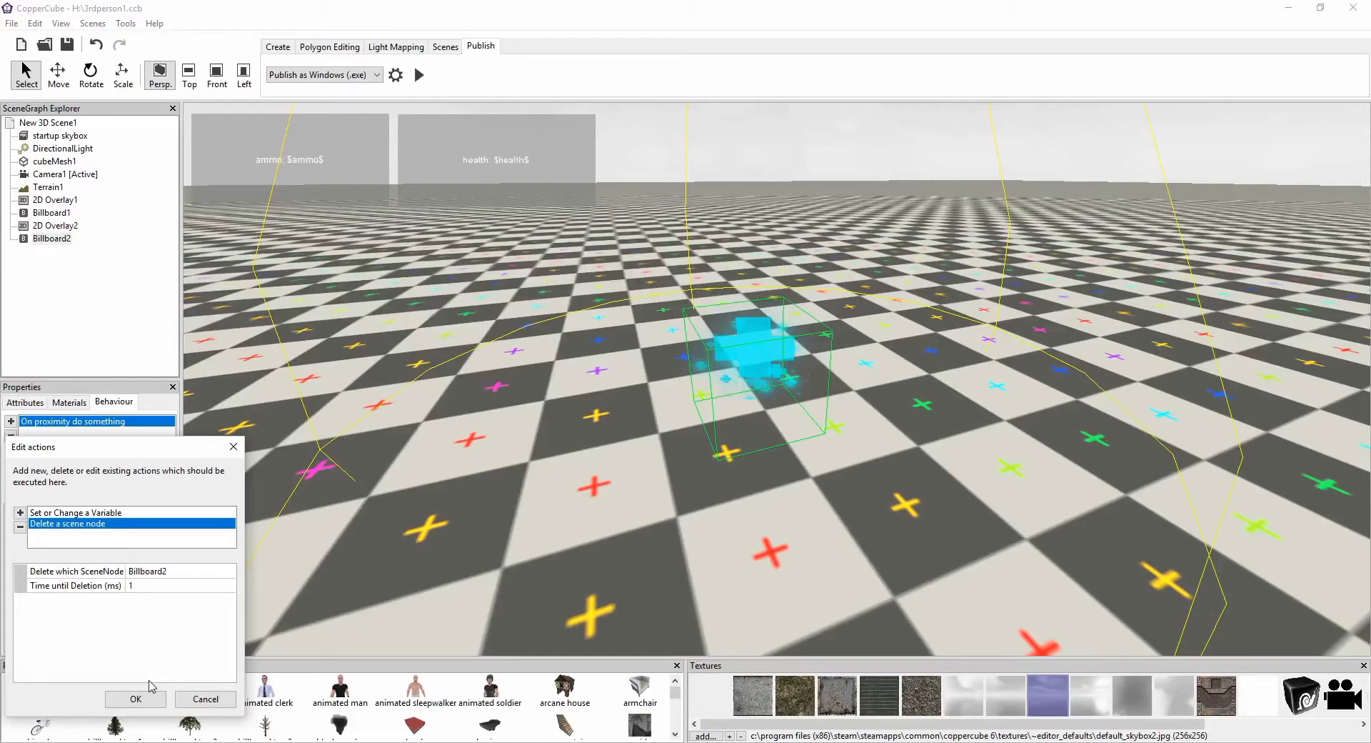
# Confirm the health pickup's actions: health Add 10 and delete Billboard2 after 1 ms.
pyautogui.click(135, 698)
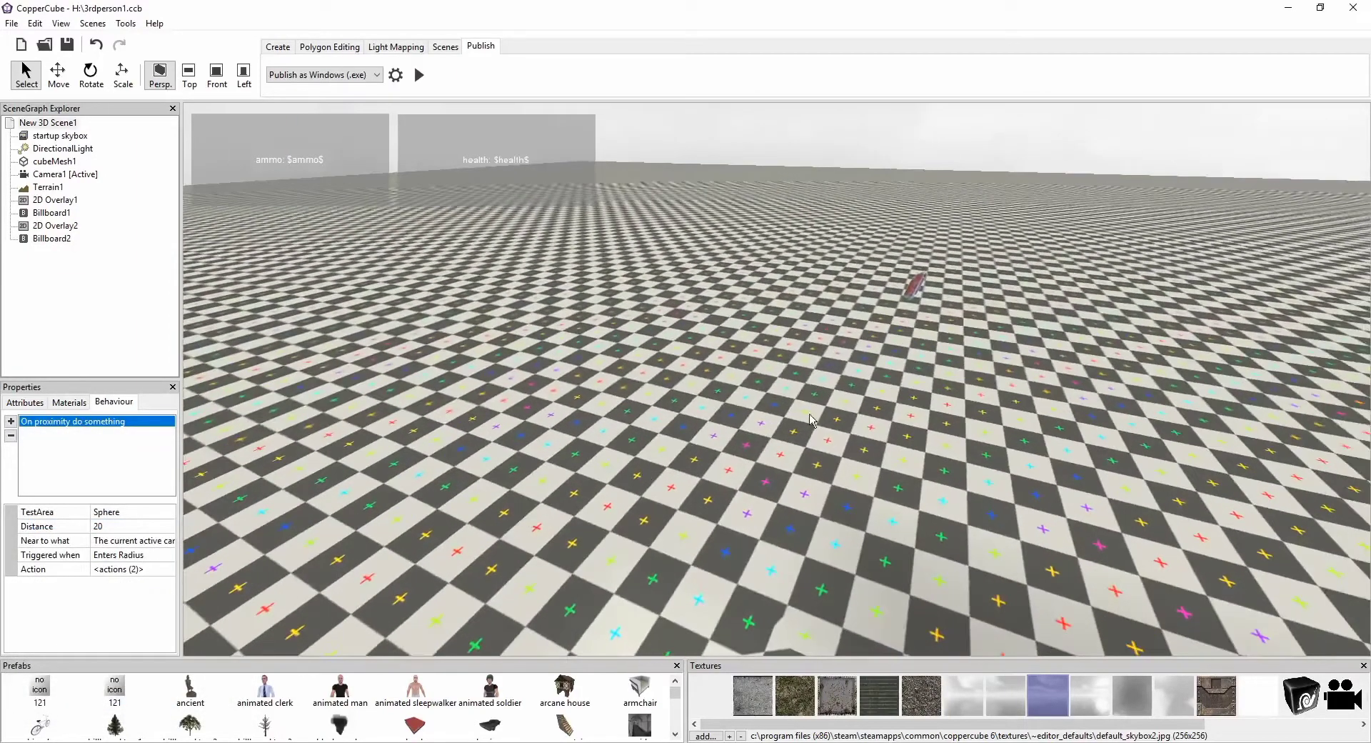
# Verify the ammo pickup's actions add 10 to ammo and delete Billboard1 after 1 ms.
pyautogui.click(914, 280)
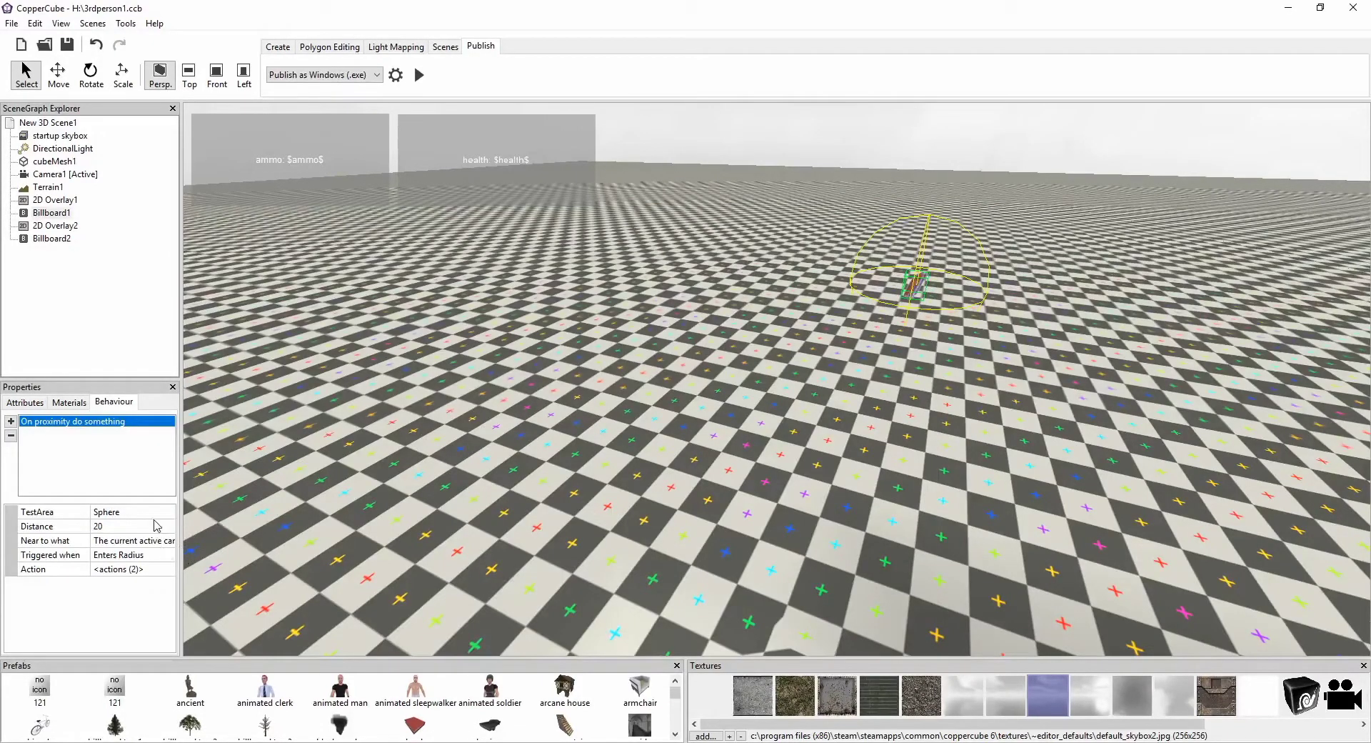
pyautogui.click(132, 554)
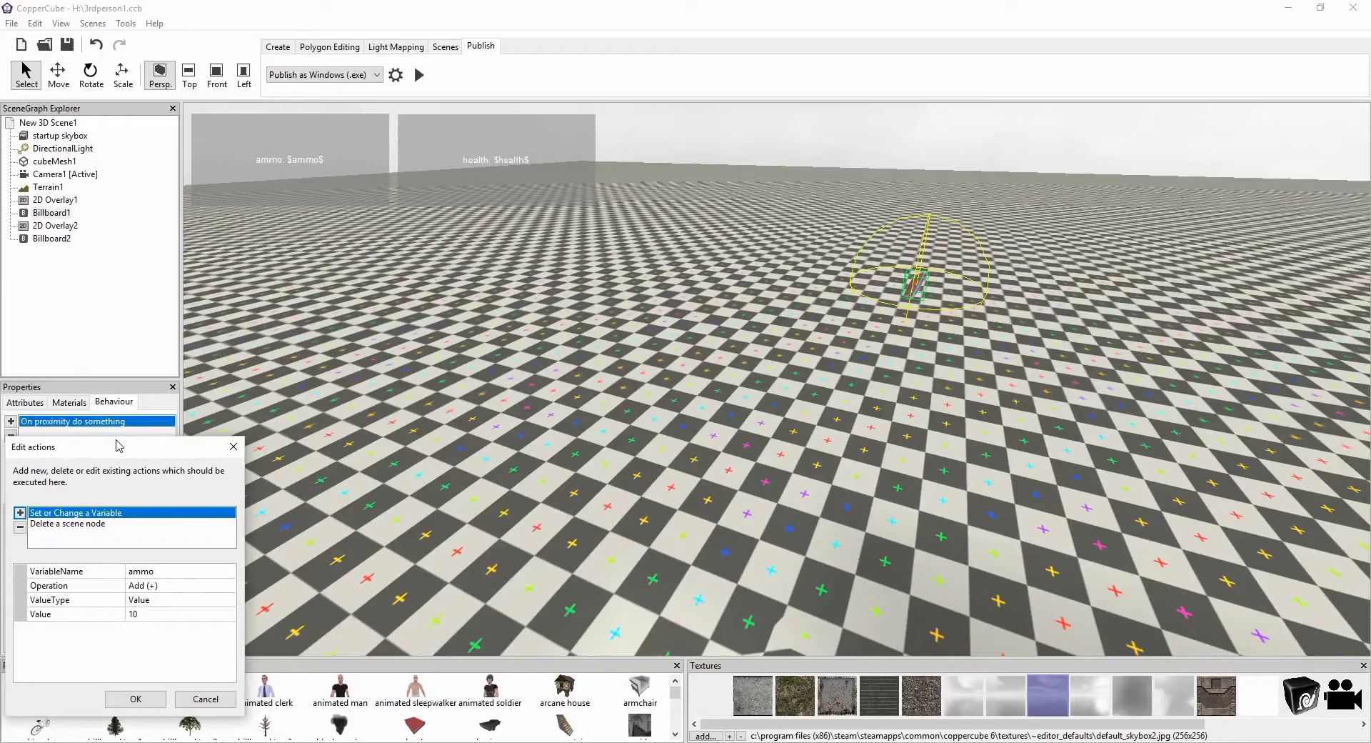
pyautogui.moveTo(135, 698)
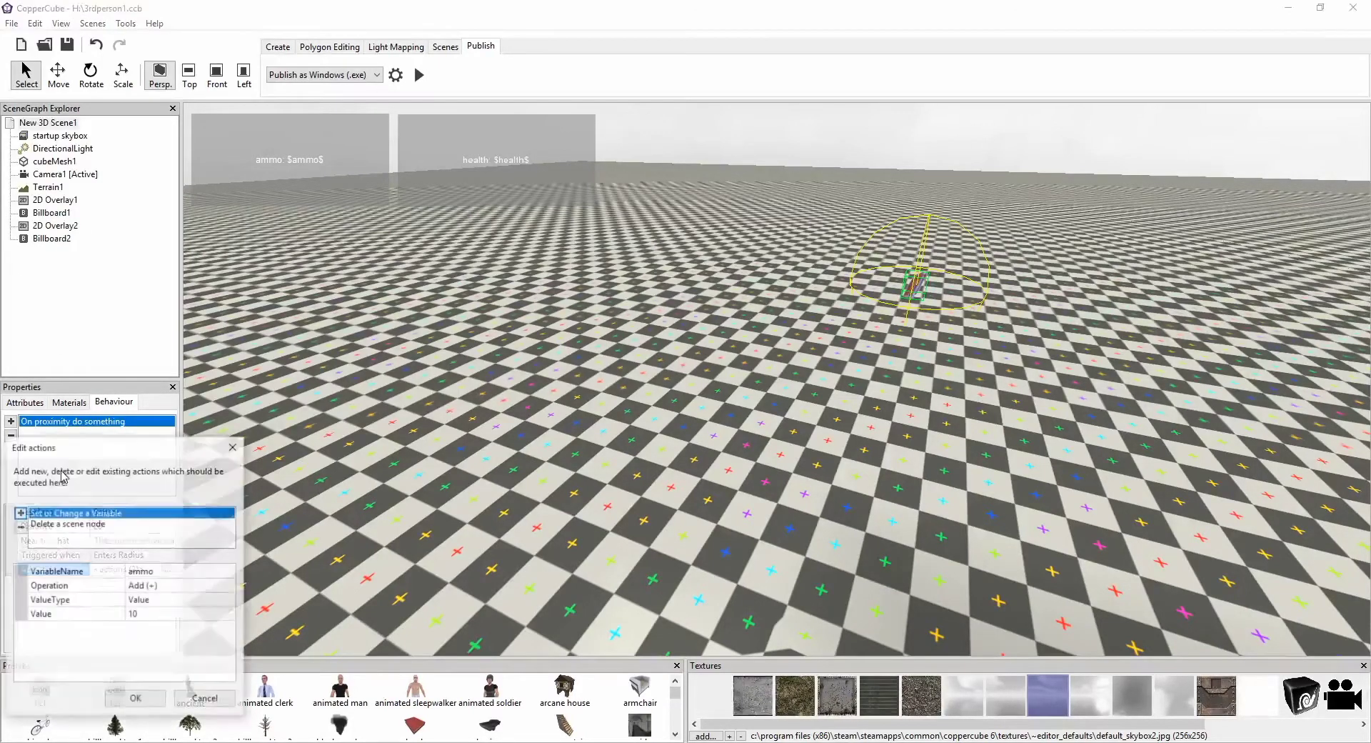
pyautogui.click(67, 524)
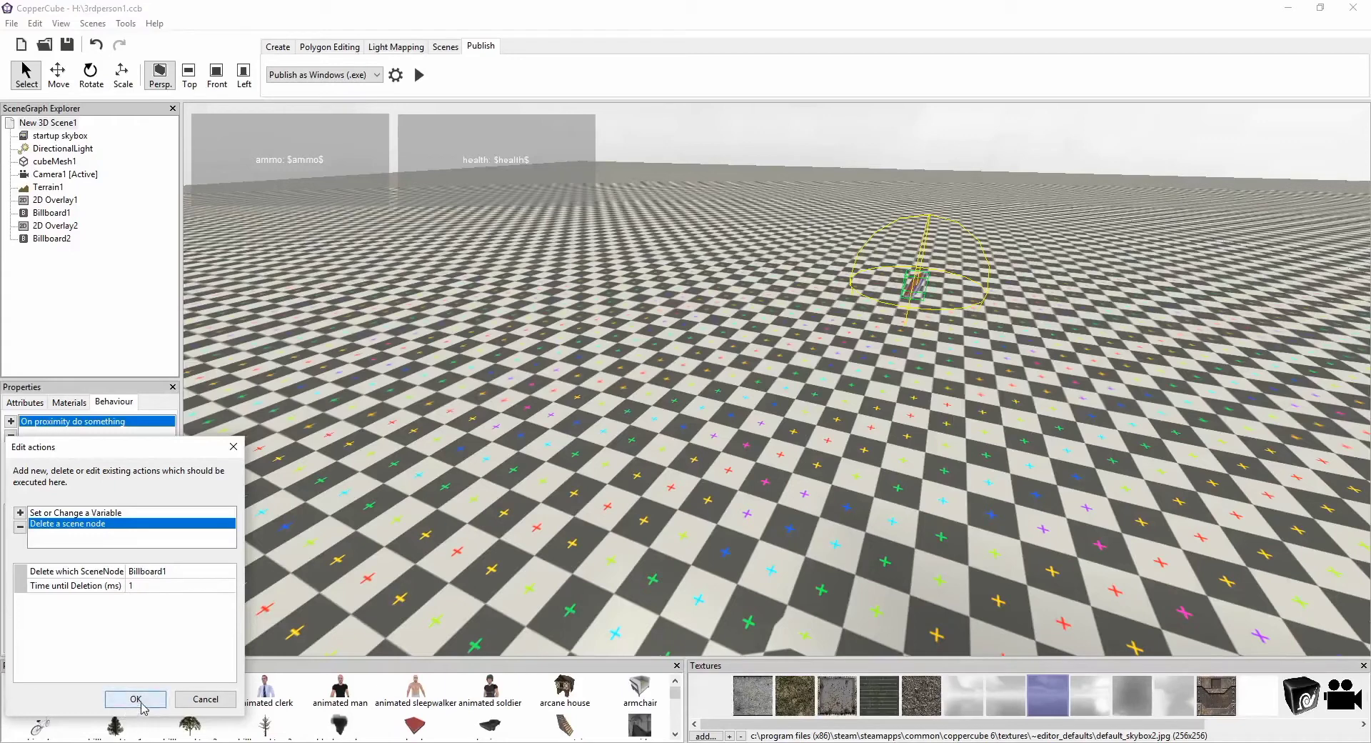
pyautogui.click(135, 699)
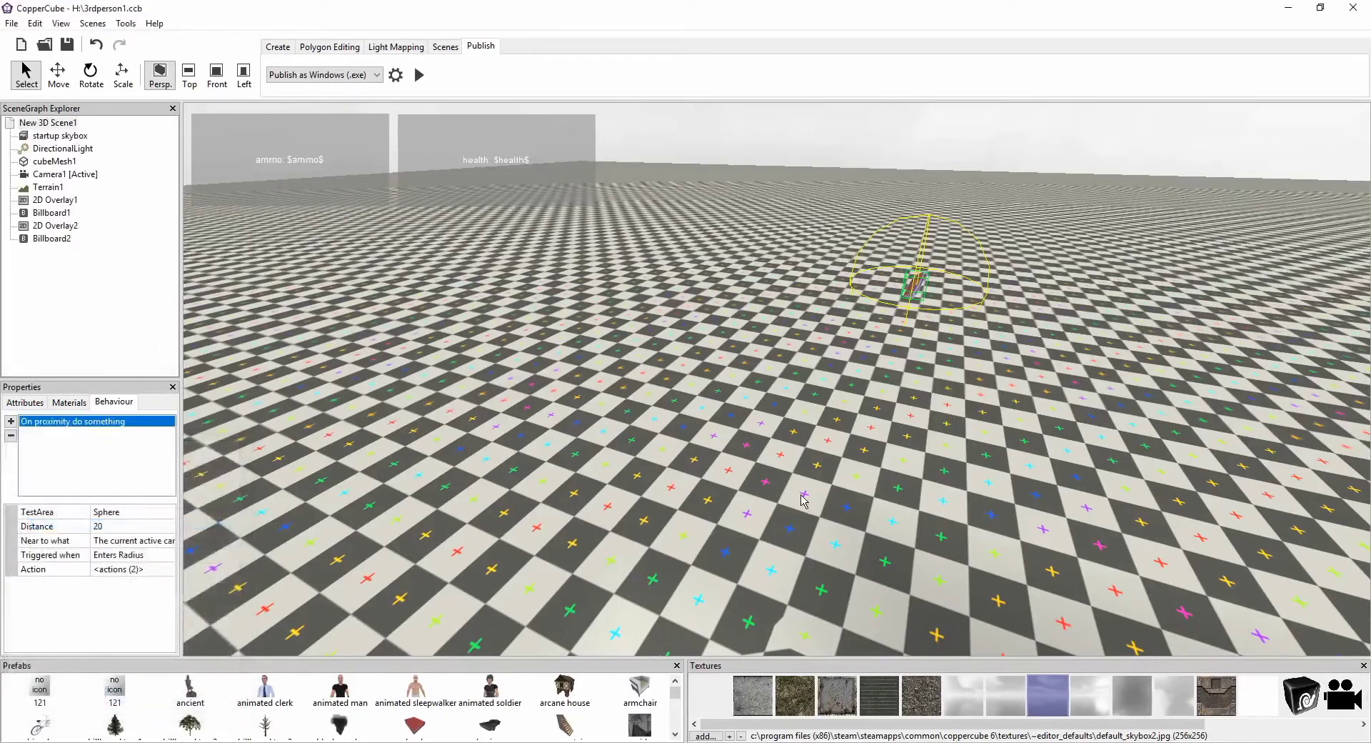
pyautogui.click(52, 239)
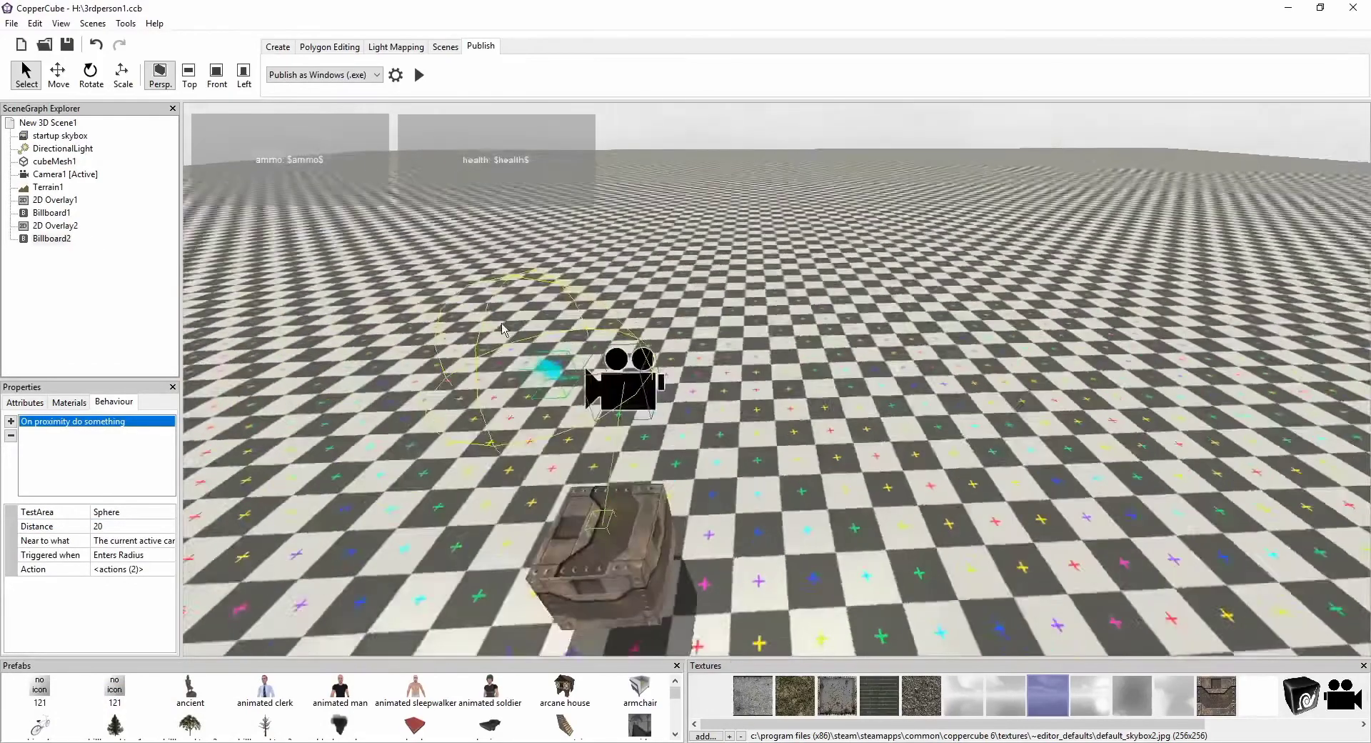
pyautogui.click(52, 213)
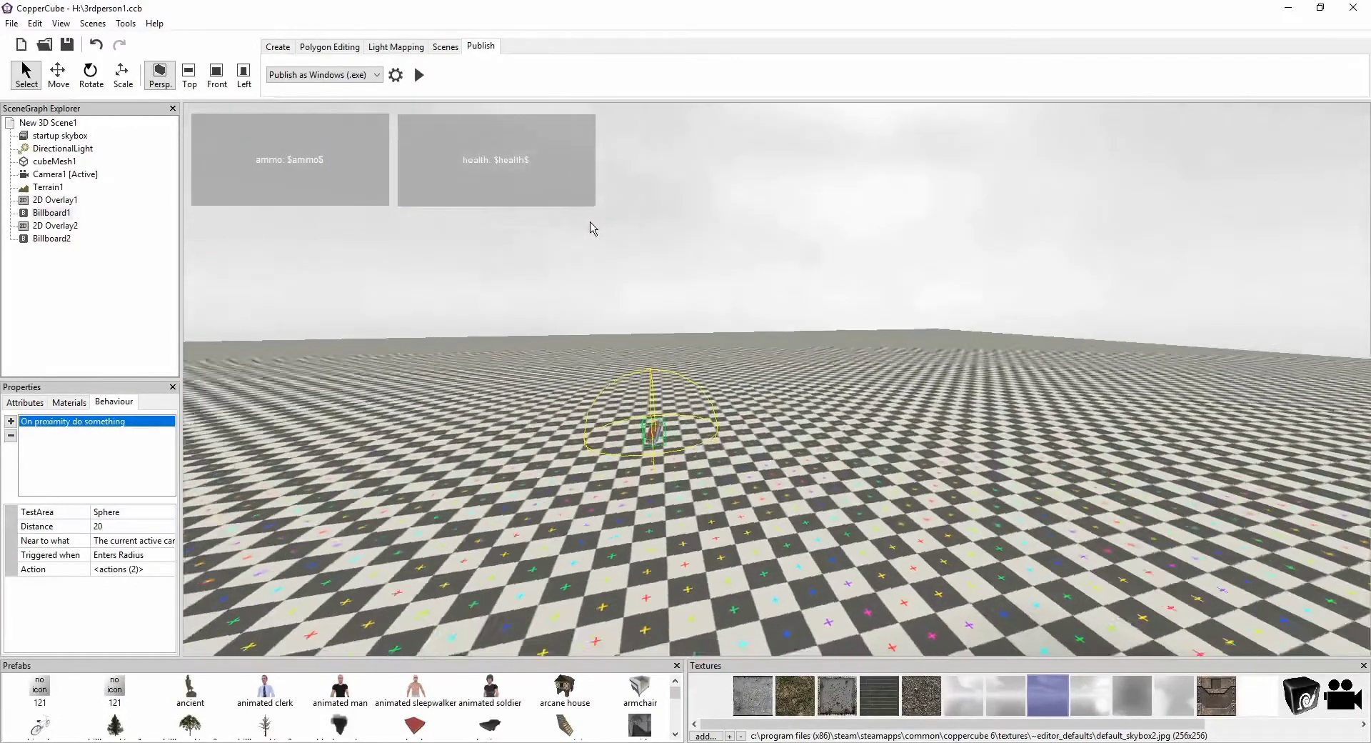
pyautogui.moveTo(591, 227); pyautogui.dragTo(354, 468)
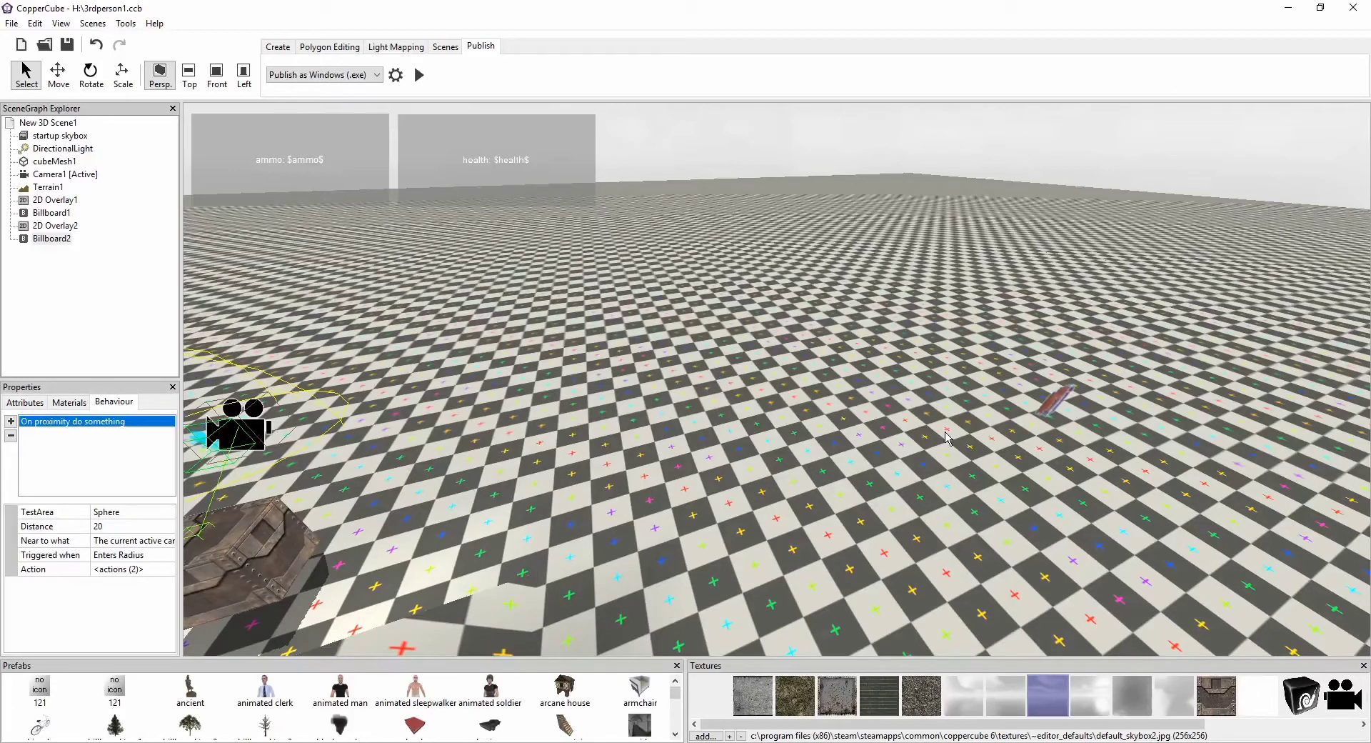
pyautogui.moveTo(981, 514)
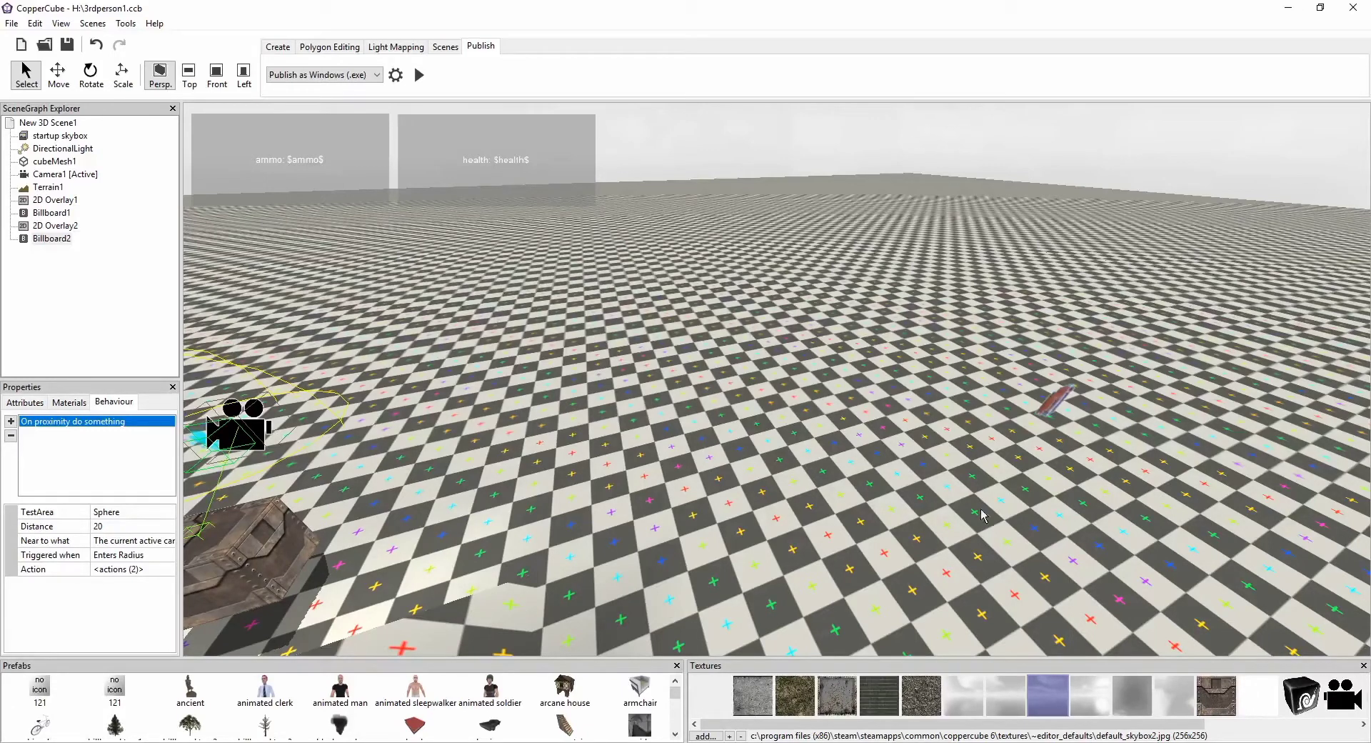
# Switch the publish target to WebGL (.html) and test it in the browser.
pyautogui.click(377, 74)
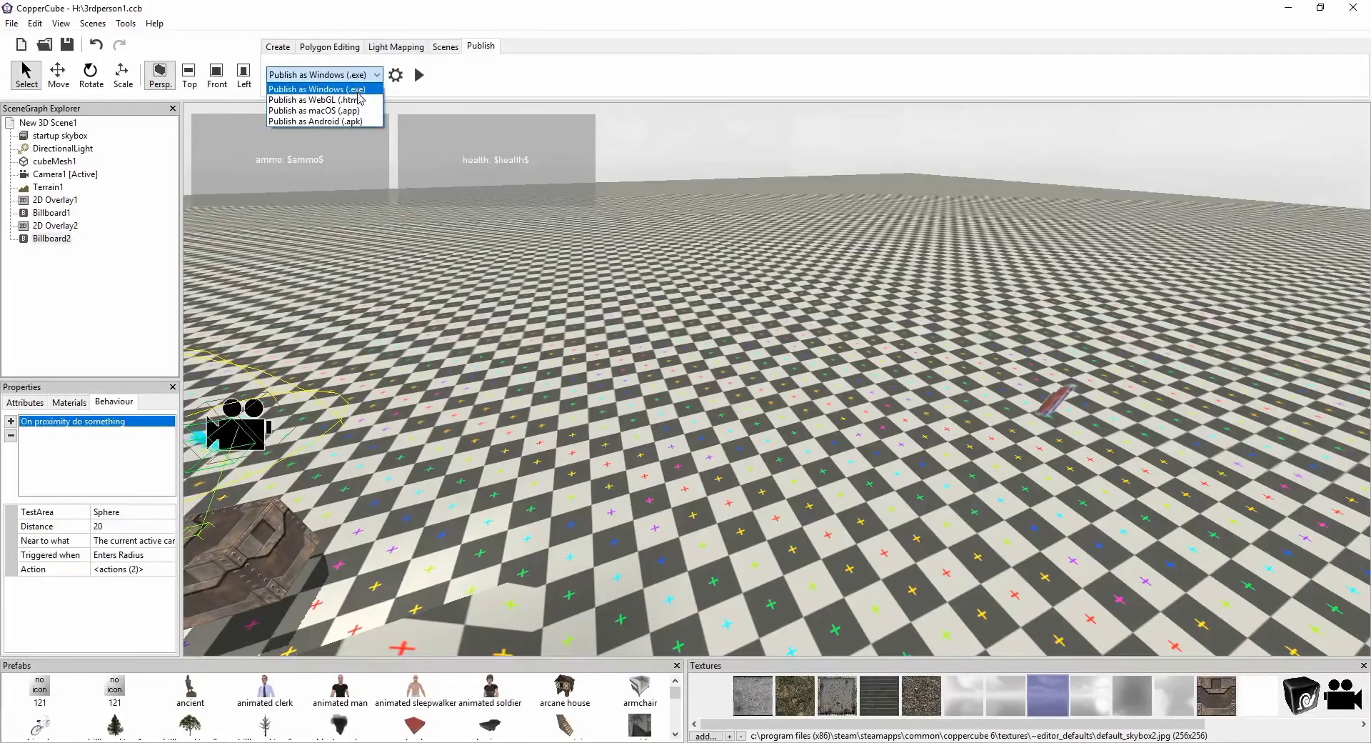
pyautogui.click(317, 100)
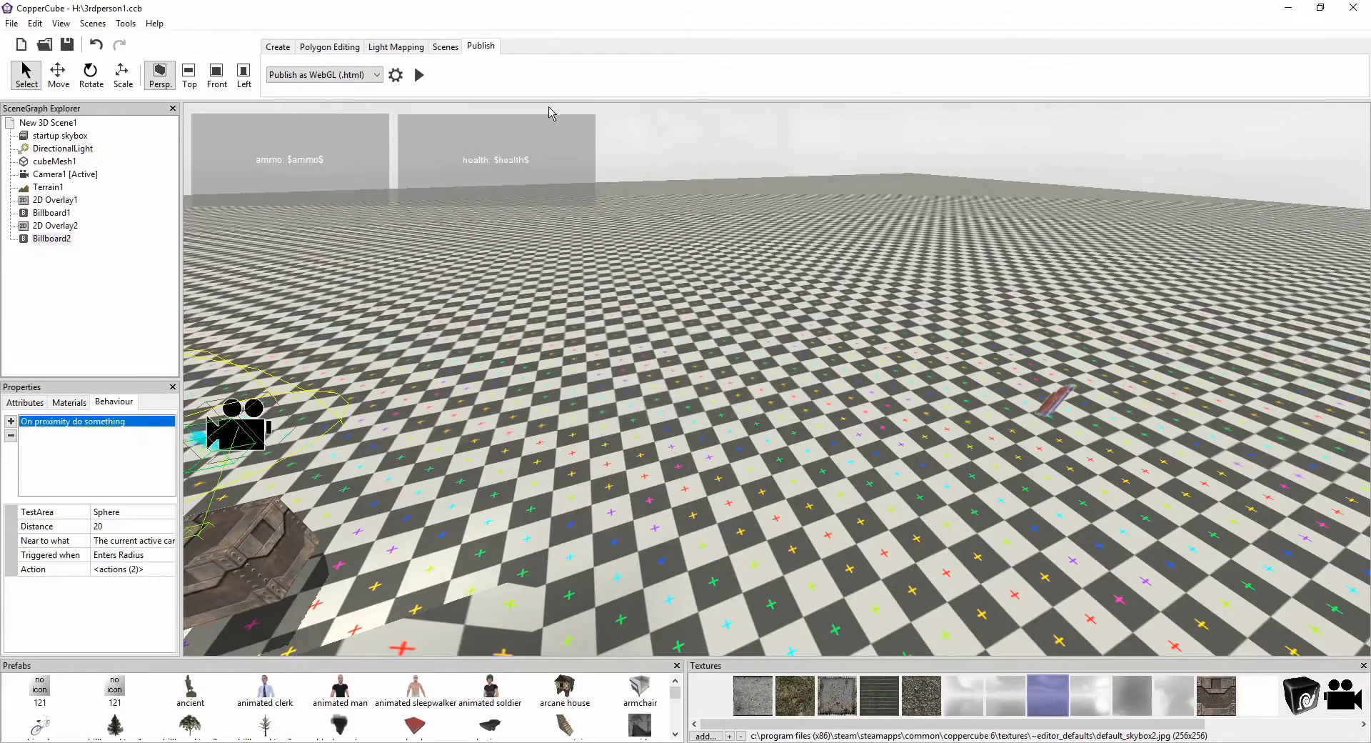
pyautogui.moveTo(678, 327)
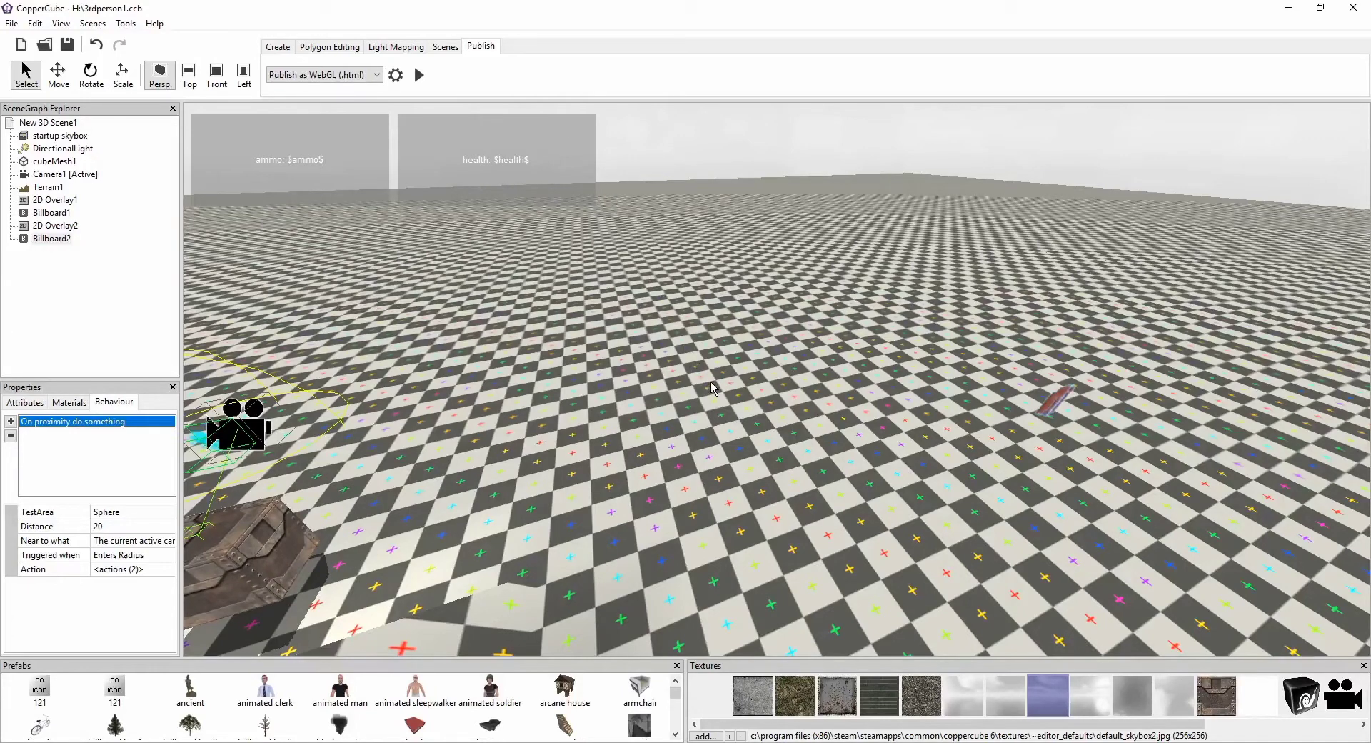
pyautogui.click(420, 75)
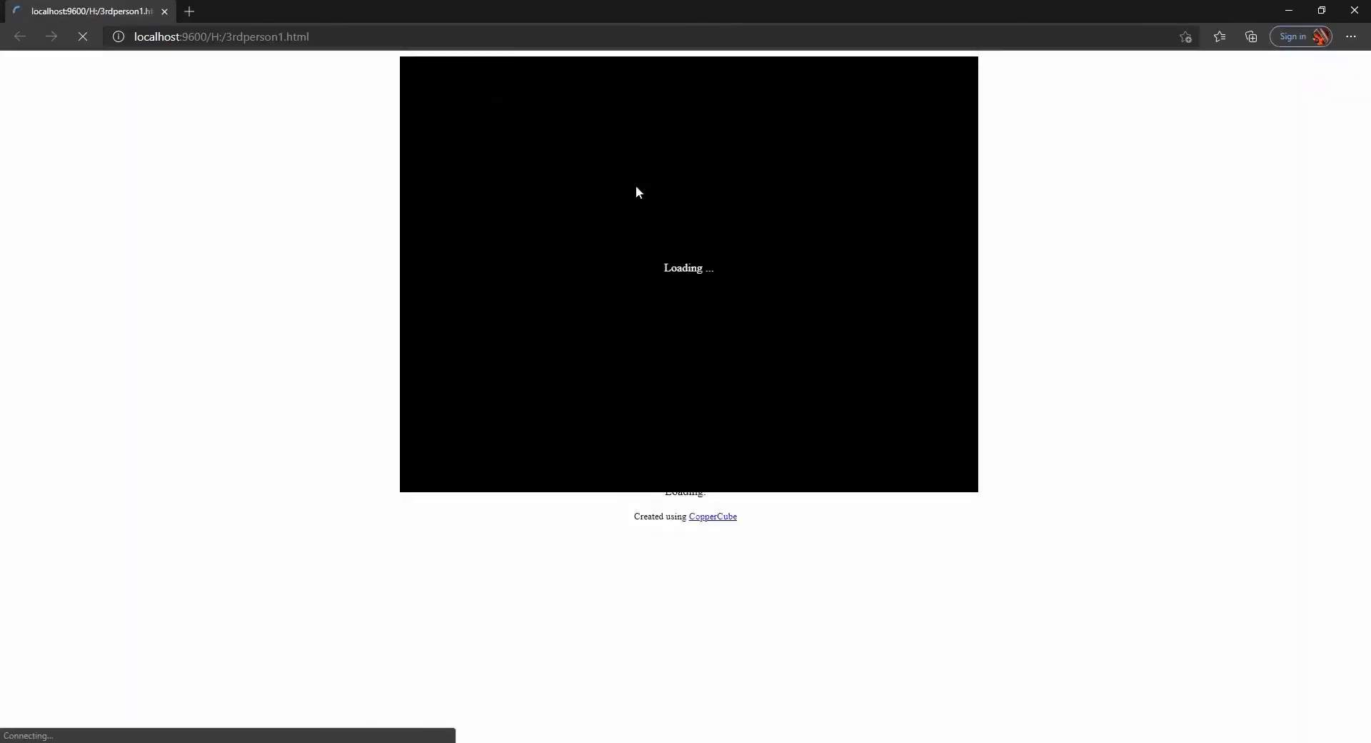